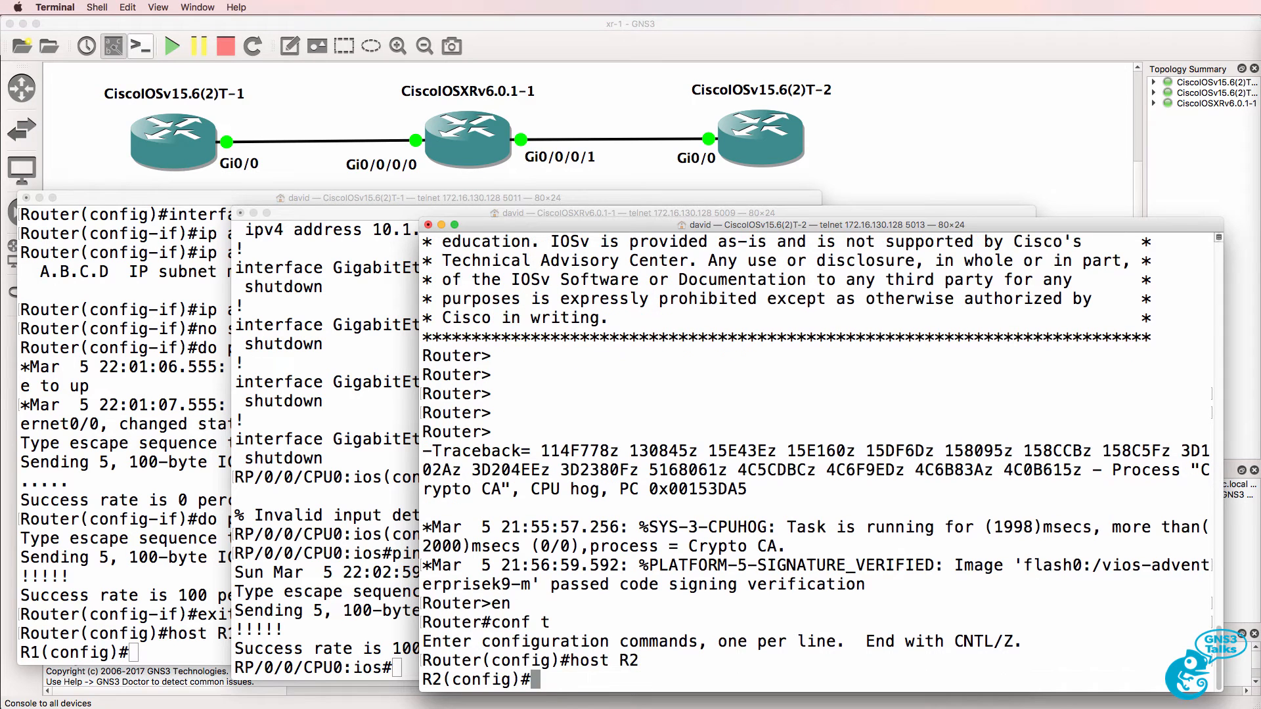
Enable R2's Gi0/0 with no shut and start addressing it as 10.1.2.254
type("int g0/0")
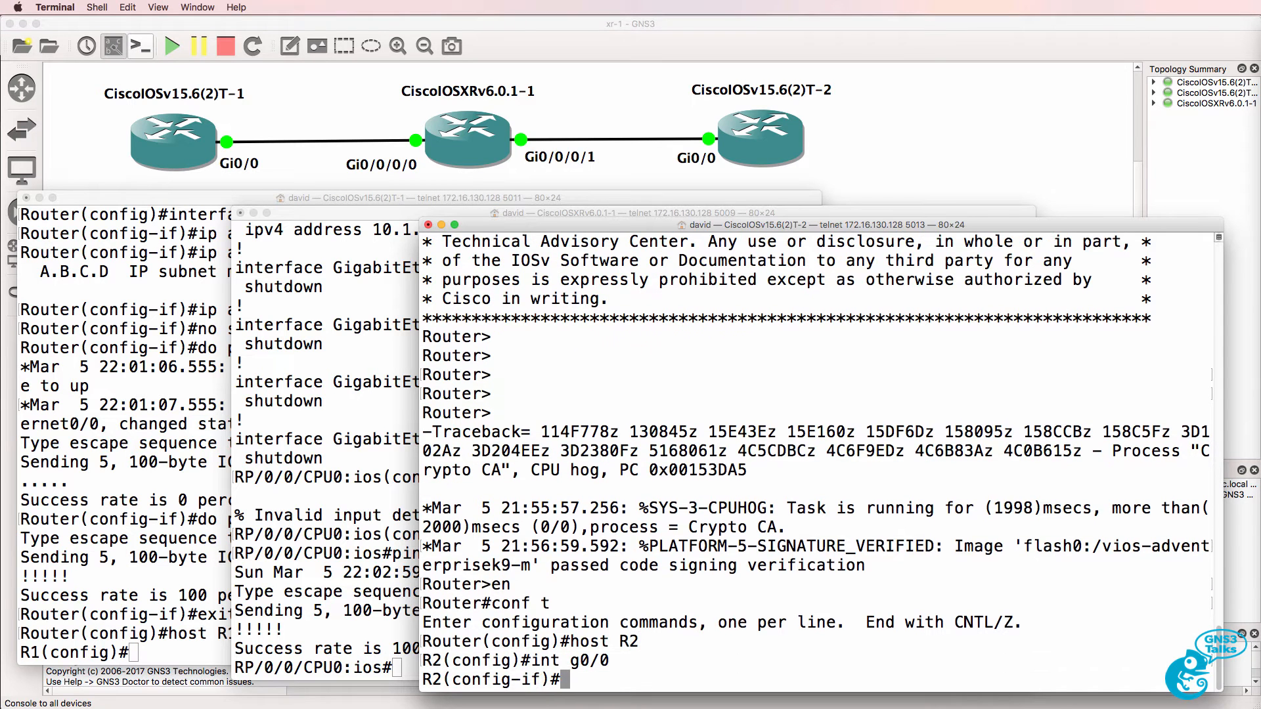
type("no shut")
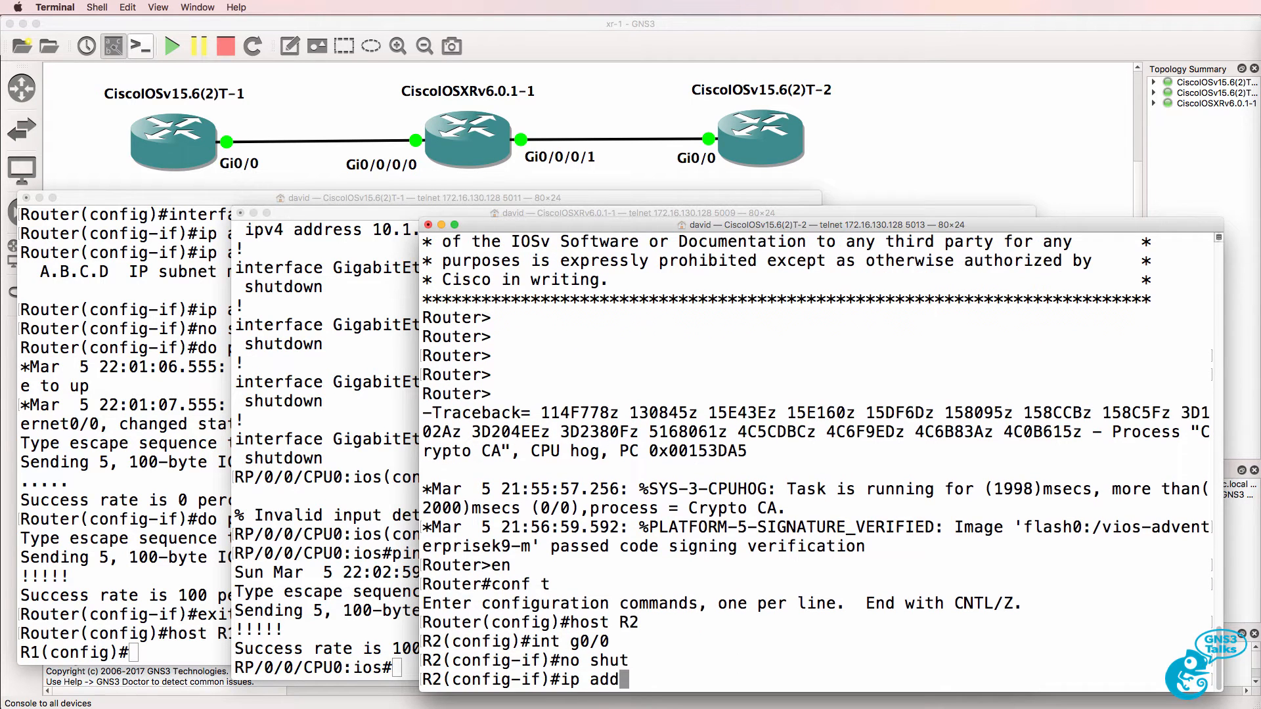
type("ress 10.1.2.25")
left_click(326, 669)
type("int g0")
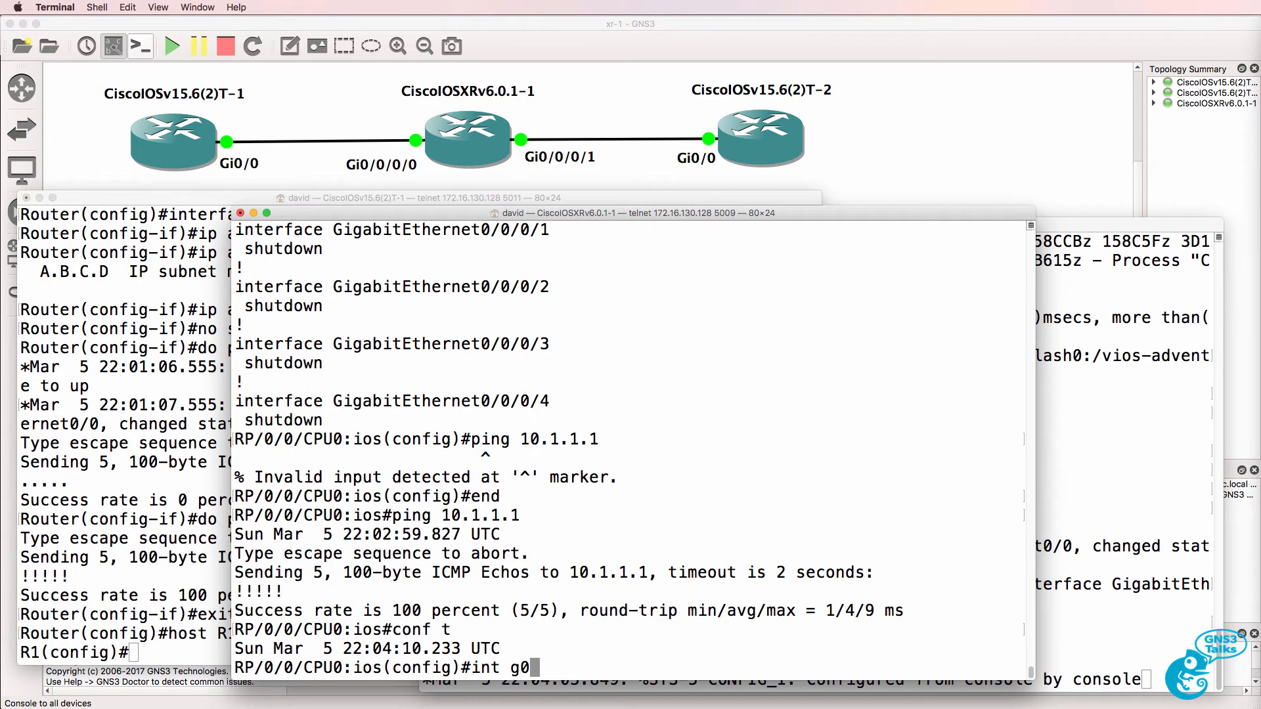
Bring up XRv Gi0/0/0/1 with ipv4 address 10.1.2.254/24
type("/0/0?")
type("ip add")
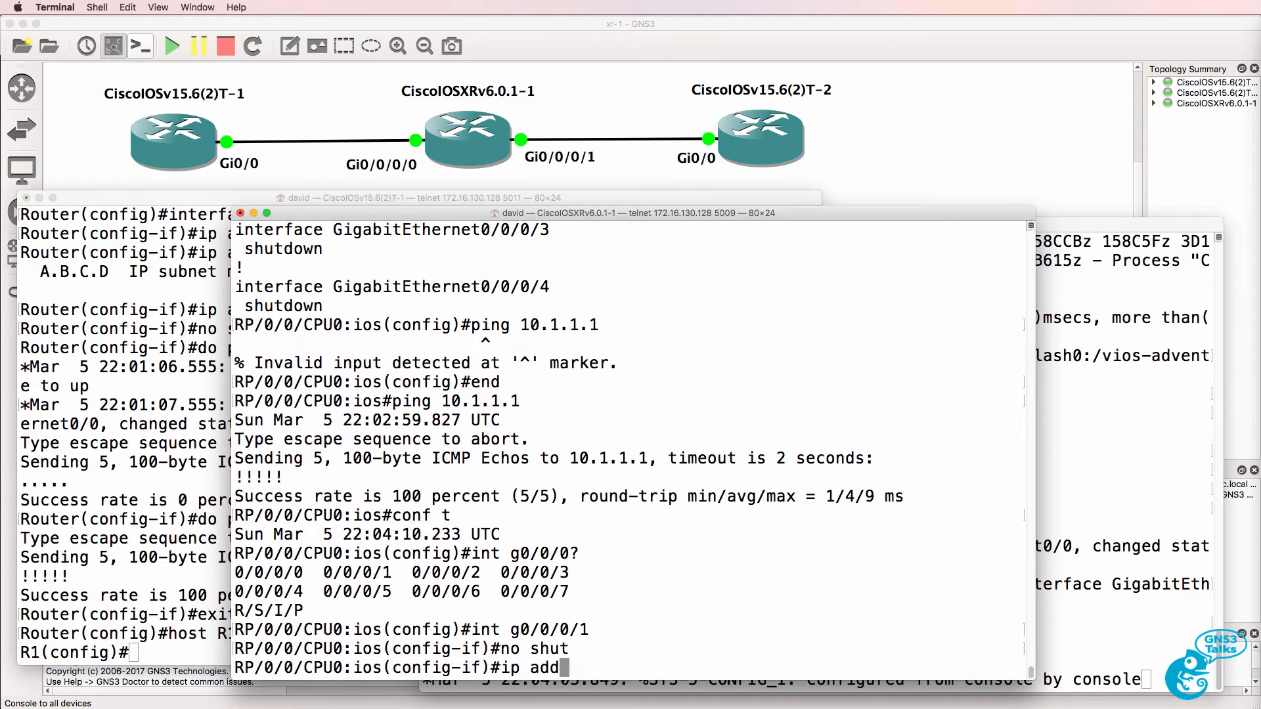
type("ipv4")
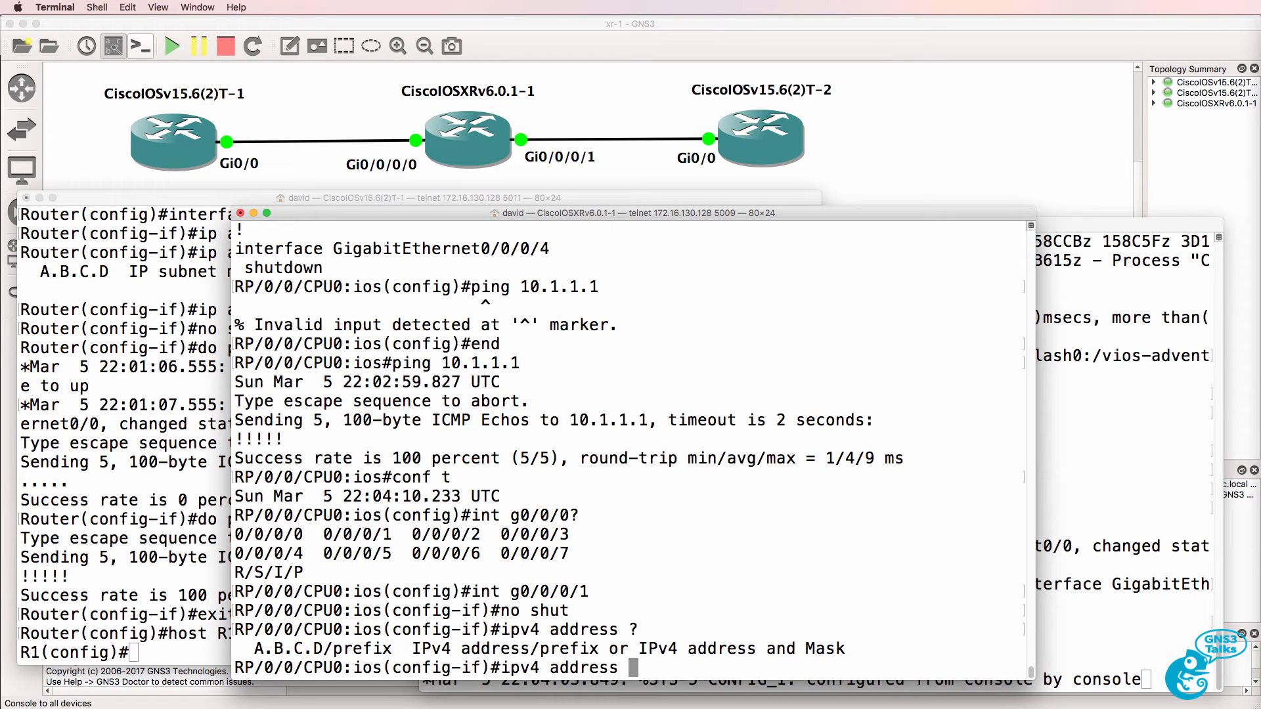
type("10.1.")
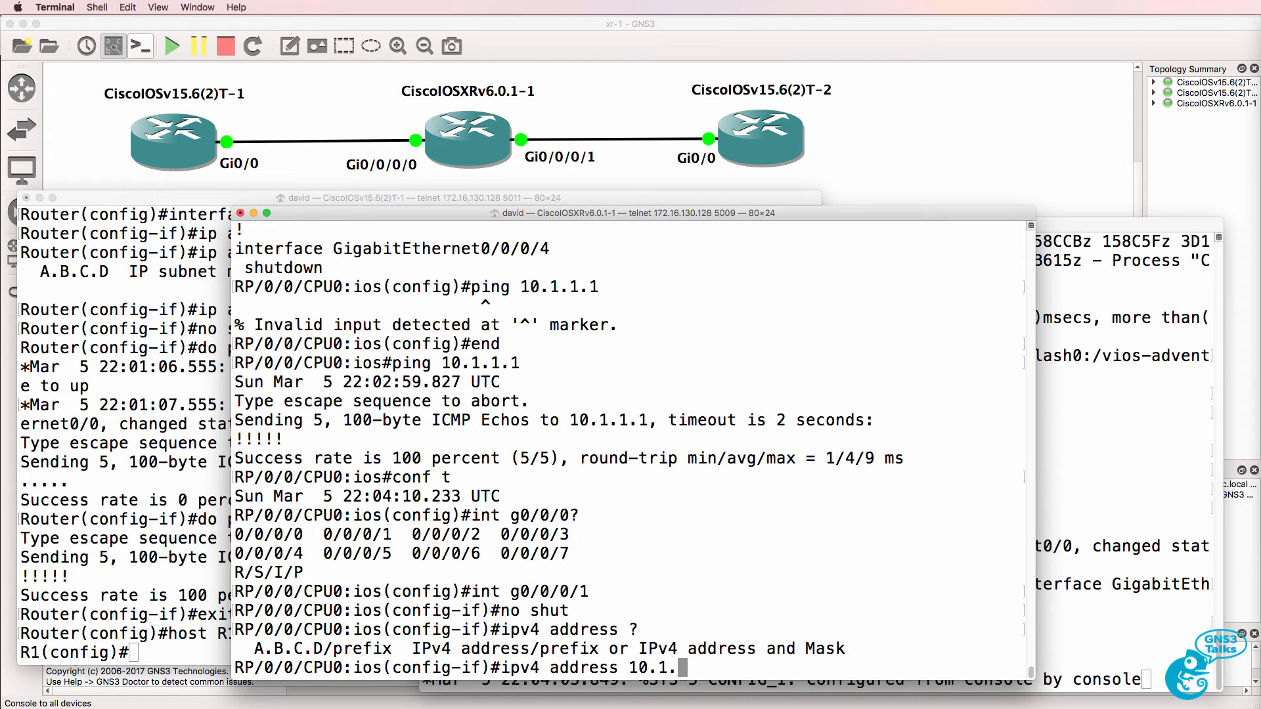
type(".2")
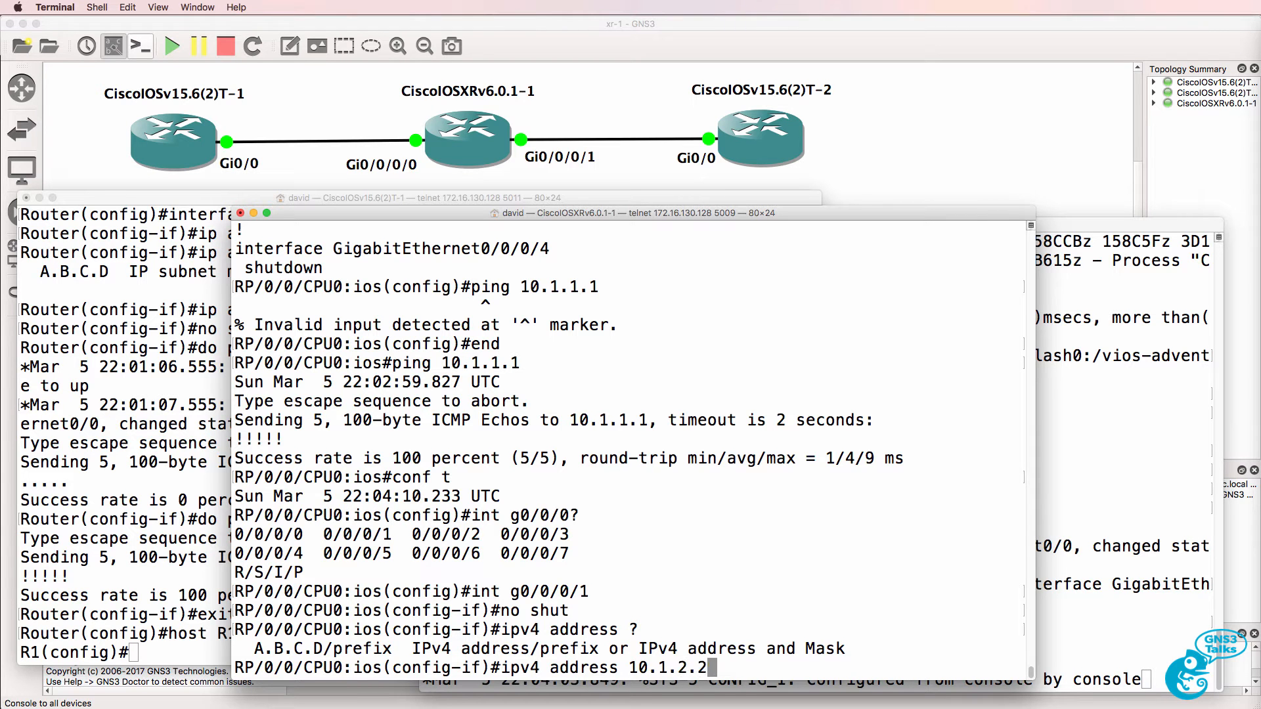
type("54 24")
type("show config")
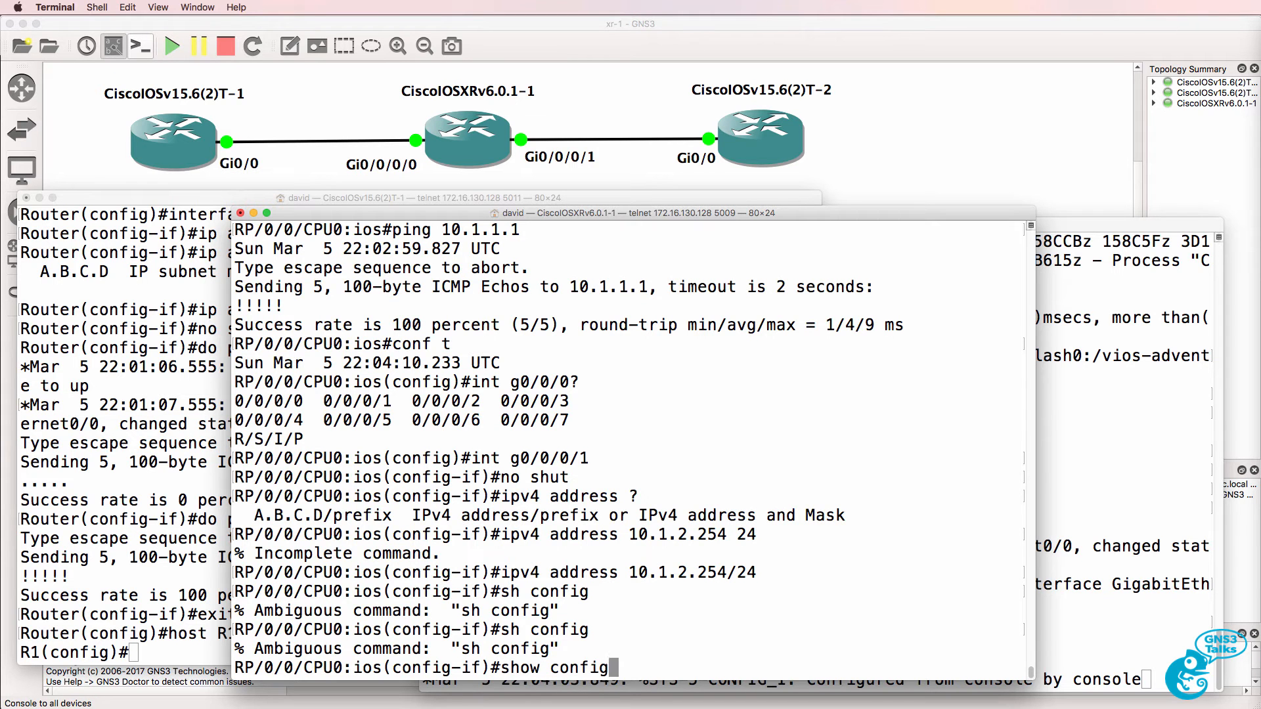
Display the XRv router's pending interface configuration for review
key("Return")
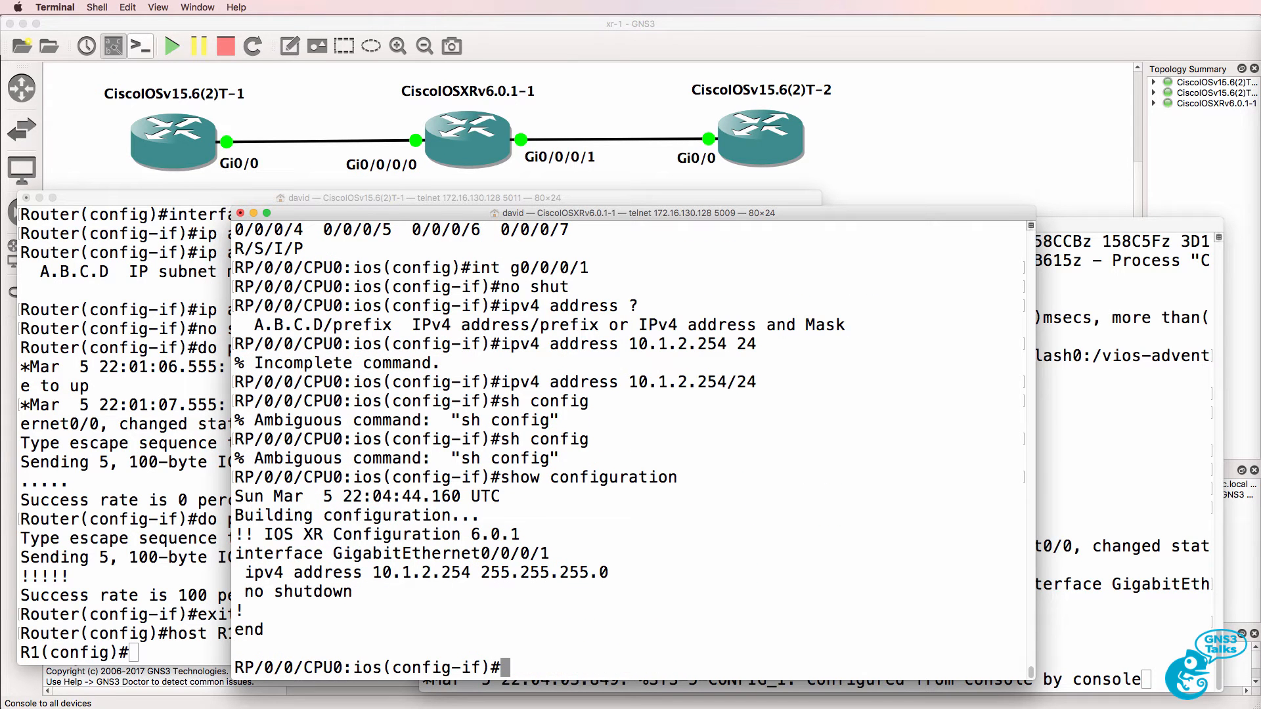
type("sh ru")
left_click(820, 680)
type("ip address 10")
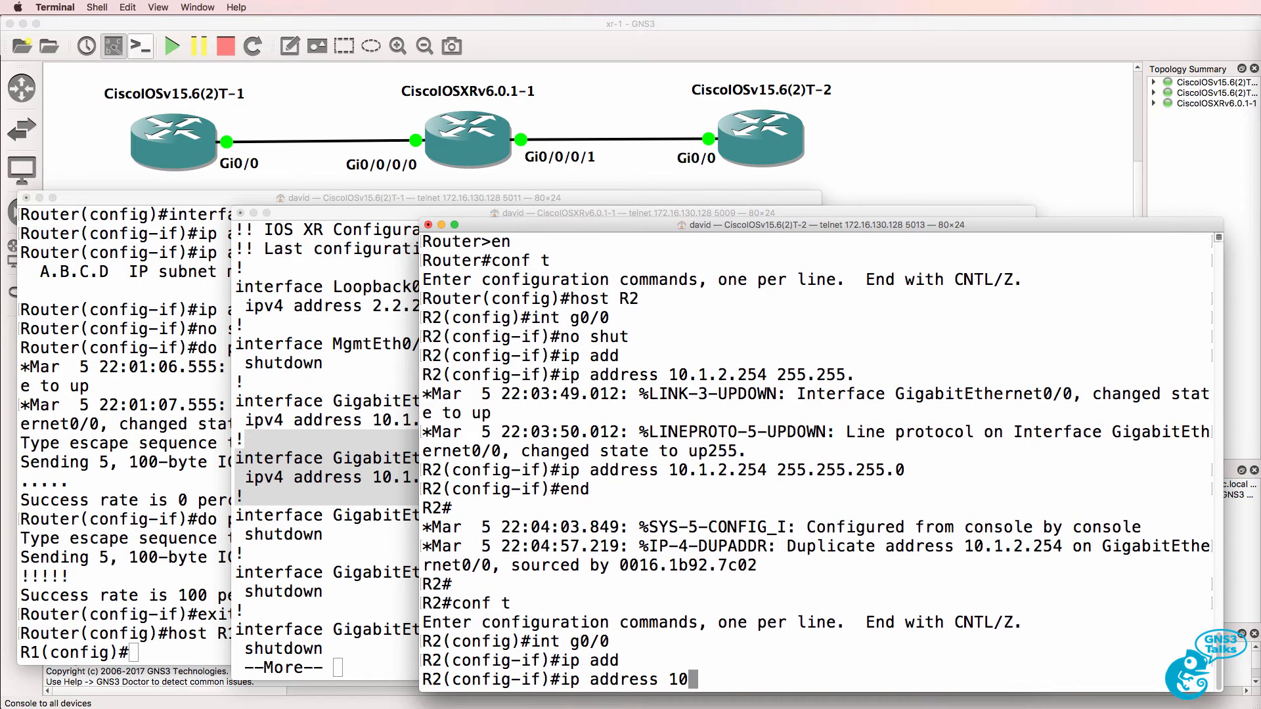
Readdress R2's Gi0/0 as 10.1.2.1/24 and ping the XRv router at 10.1.2.254
type(".1.2.1 255.255.255.0")
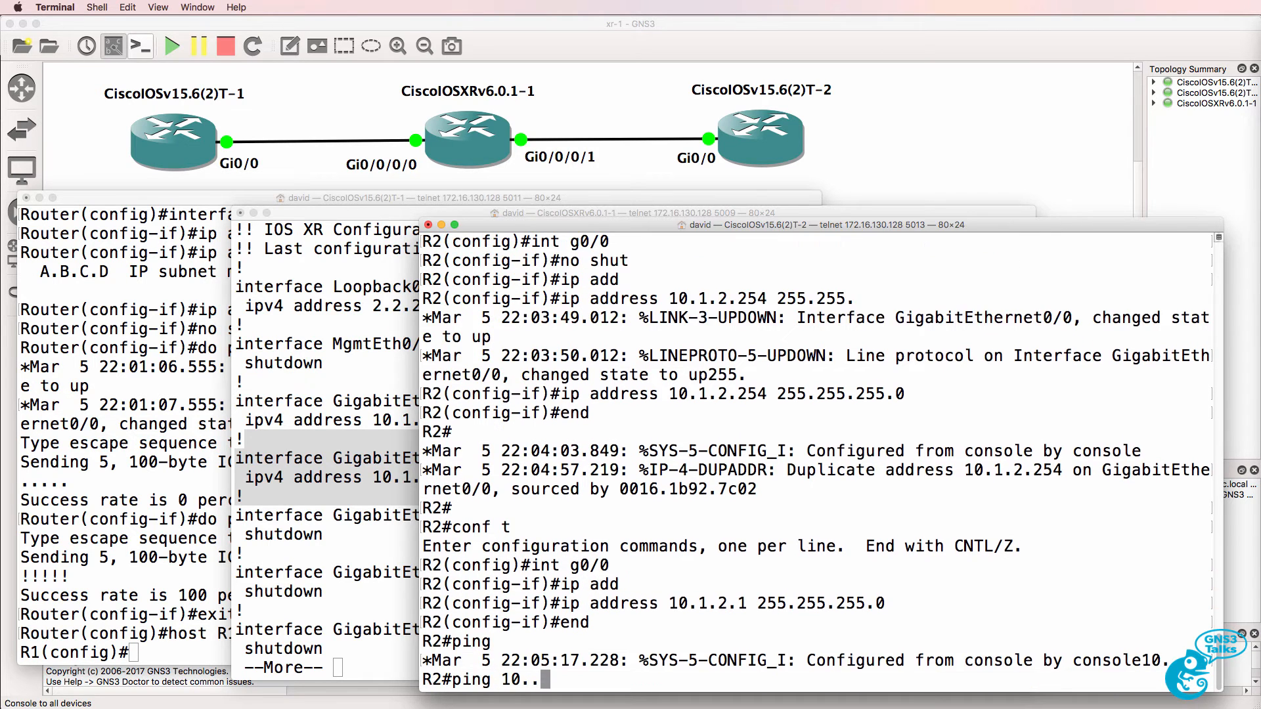
type("1.2.254")
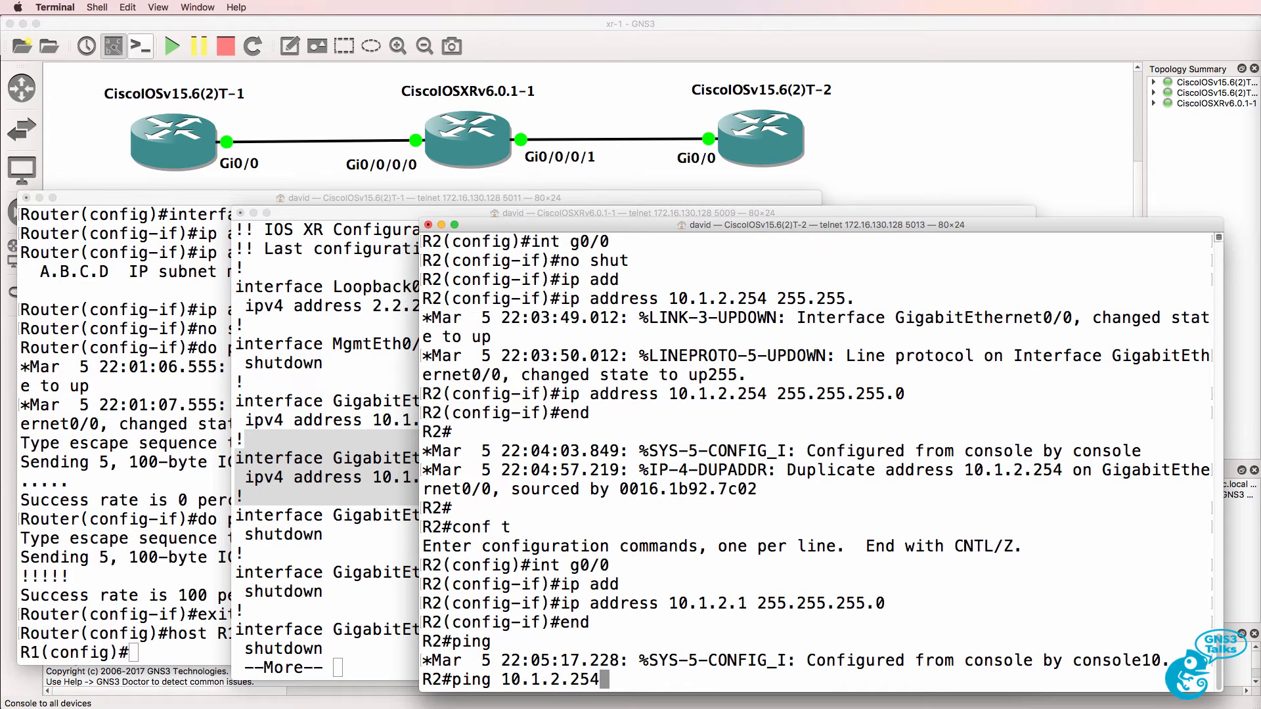
key("Return")
type("ping 10.")
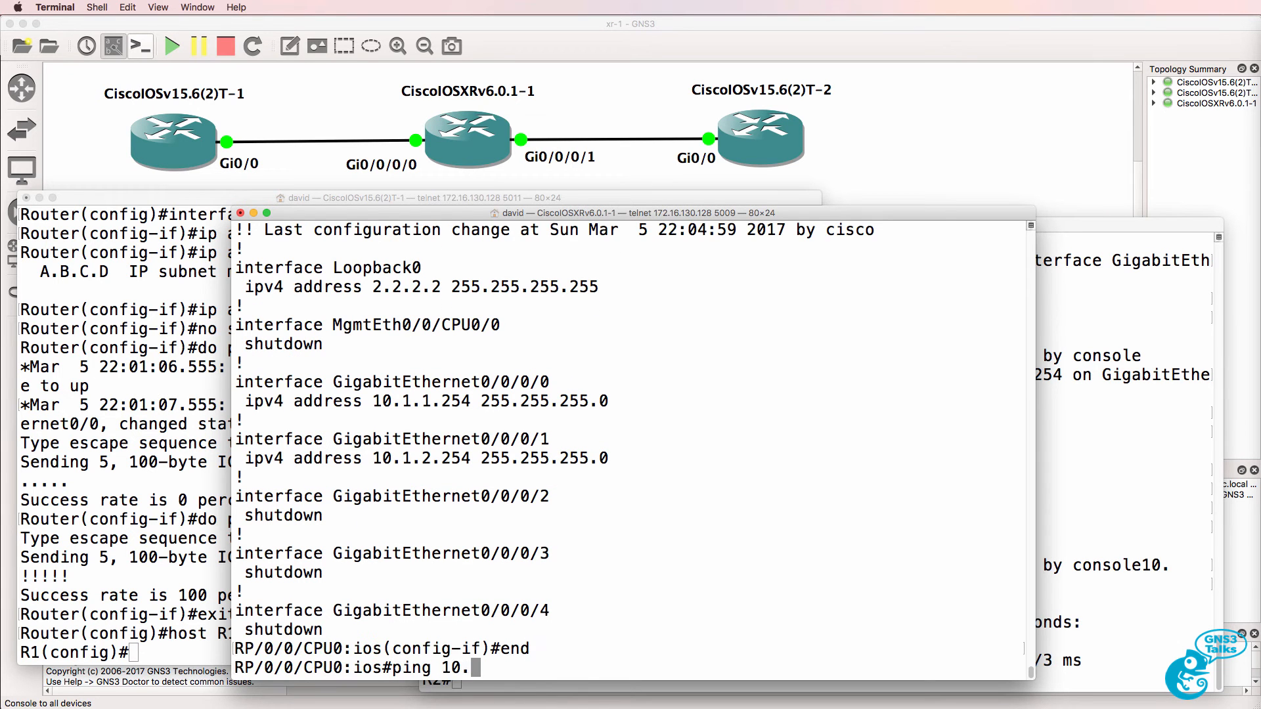
Ping R2 at 10.1.2.1 from the XRv router to confirm the link
type("1.2.1")
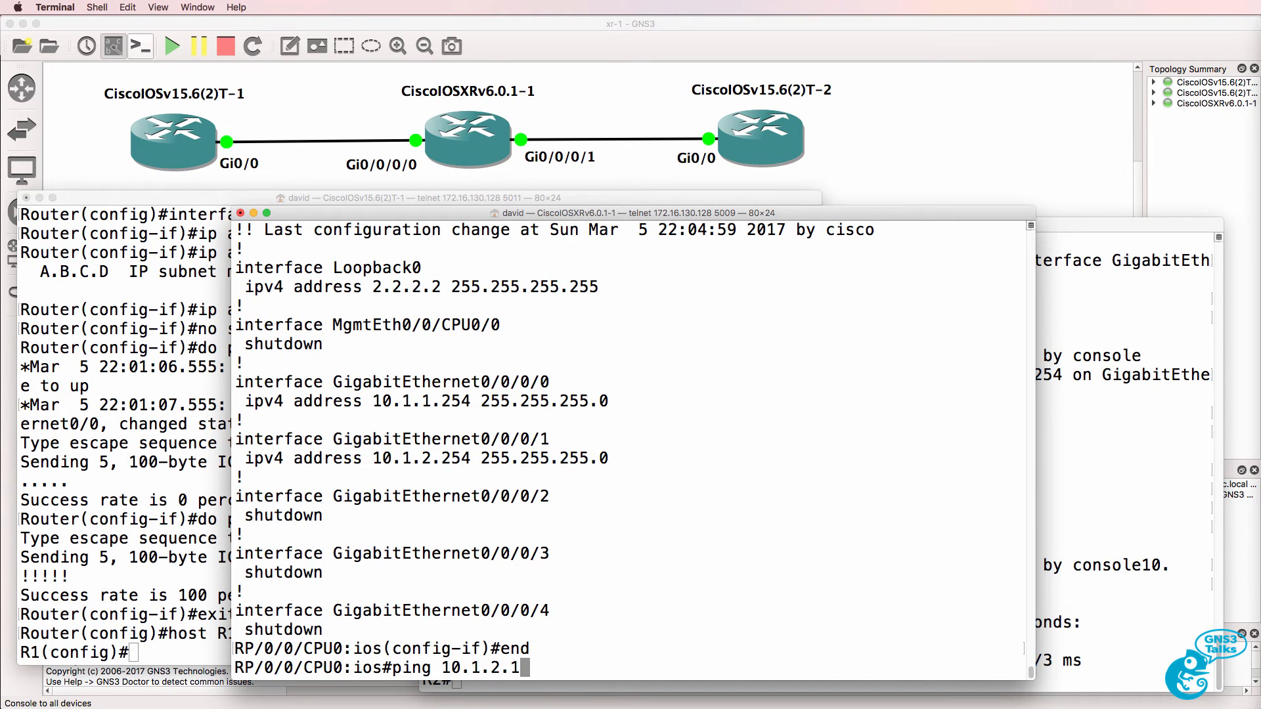
key("Return")
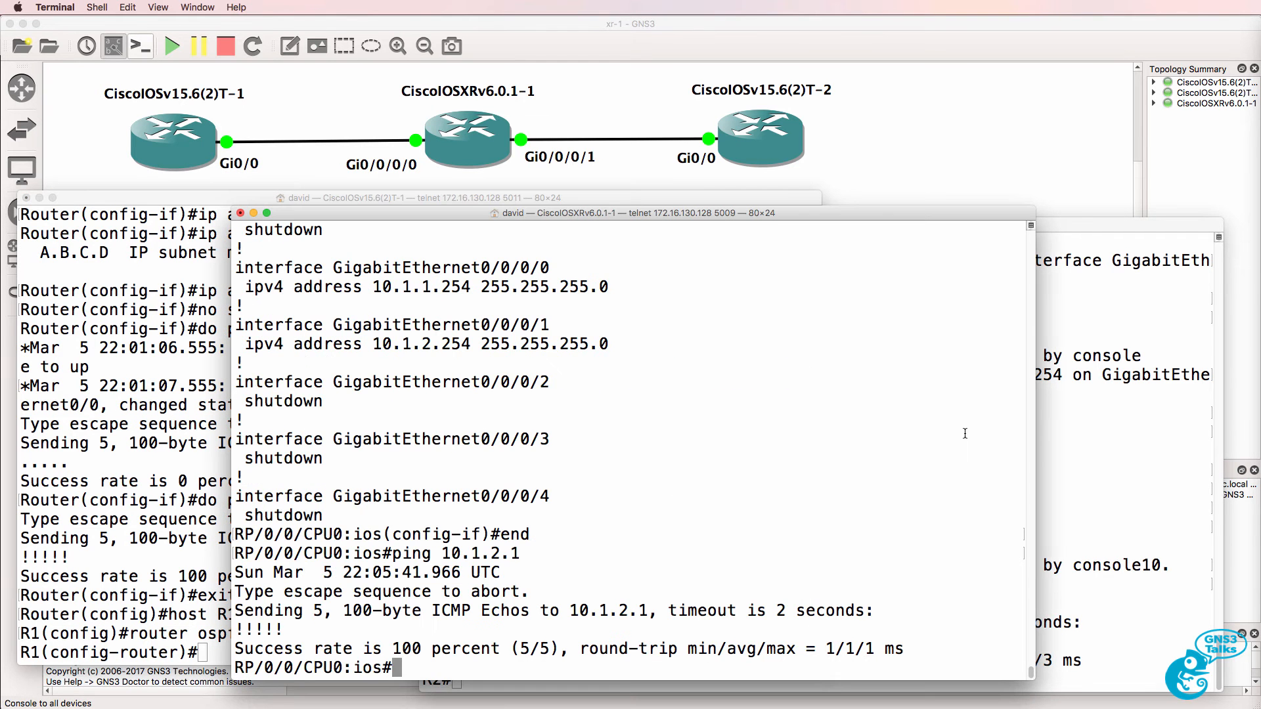
Start OSPF process 1 on the XRv router with router-id 2.2.2.2
type("conft")
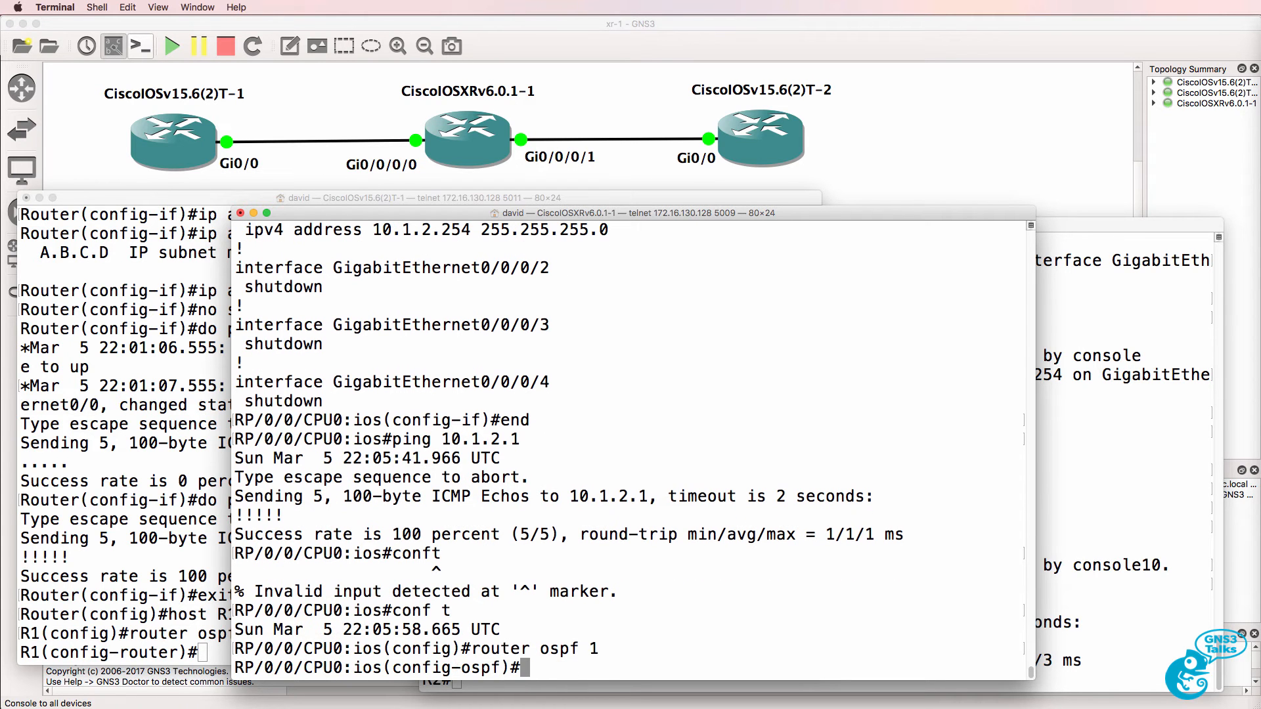
type("router-id 2")
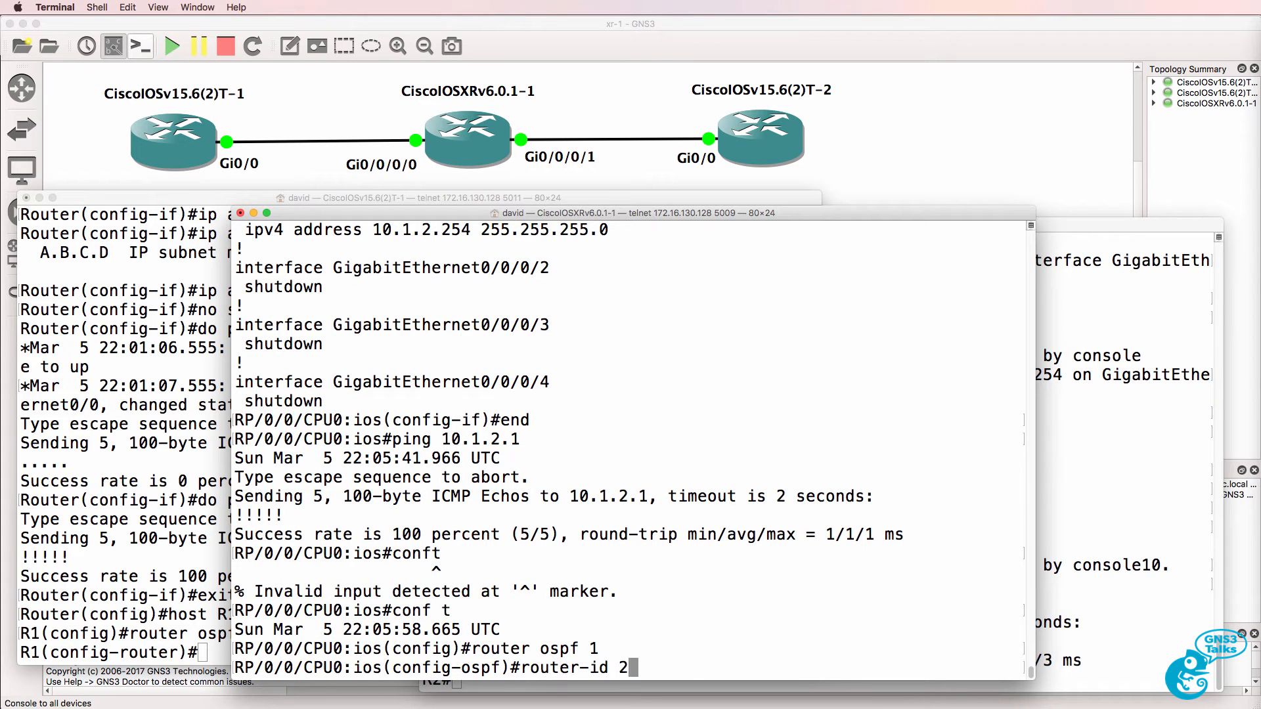
type(".2.2.2")
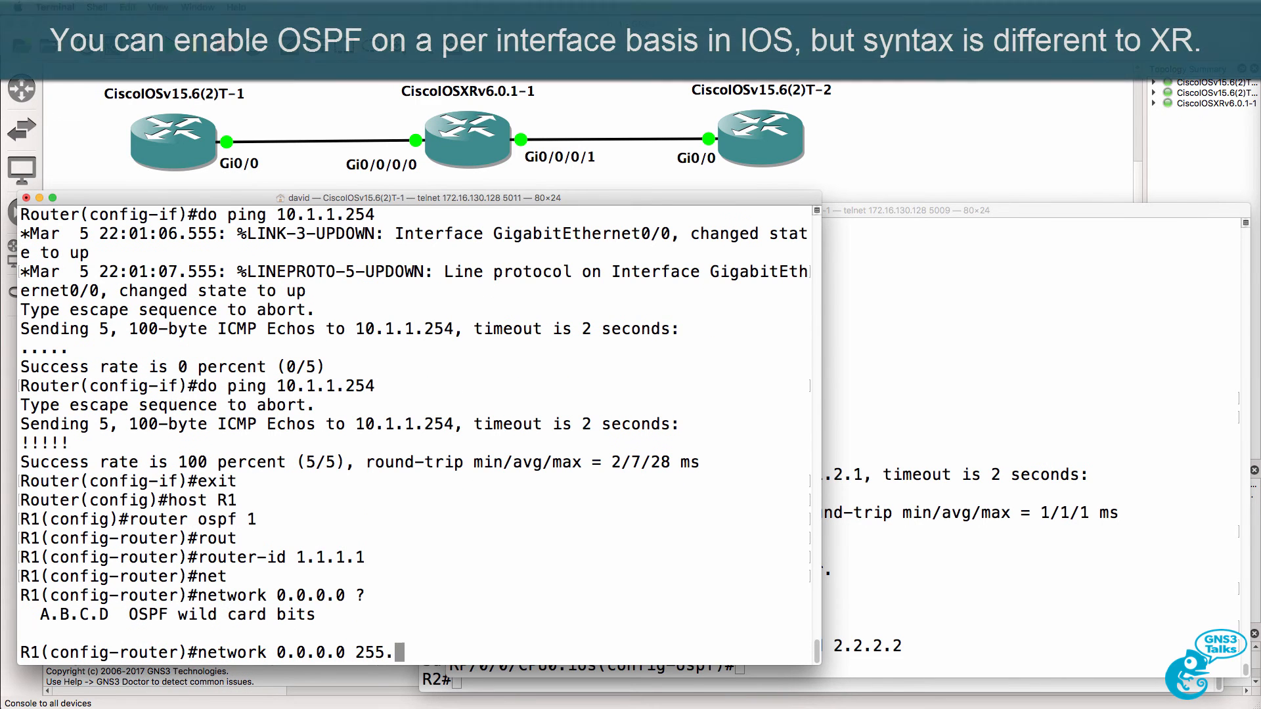
Advertise network 0.0.0.0 255.255.255.255 into area 0 on R1 and check its OSPF section
type("255.255.255 area 0")
type("sh run")
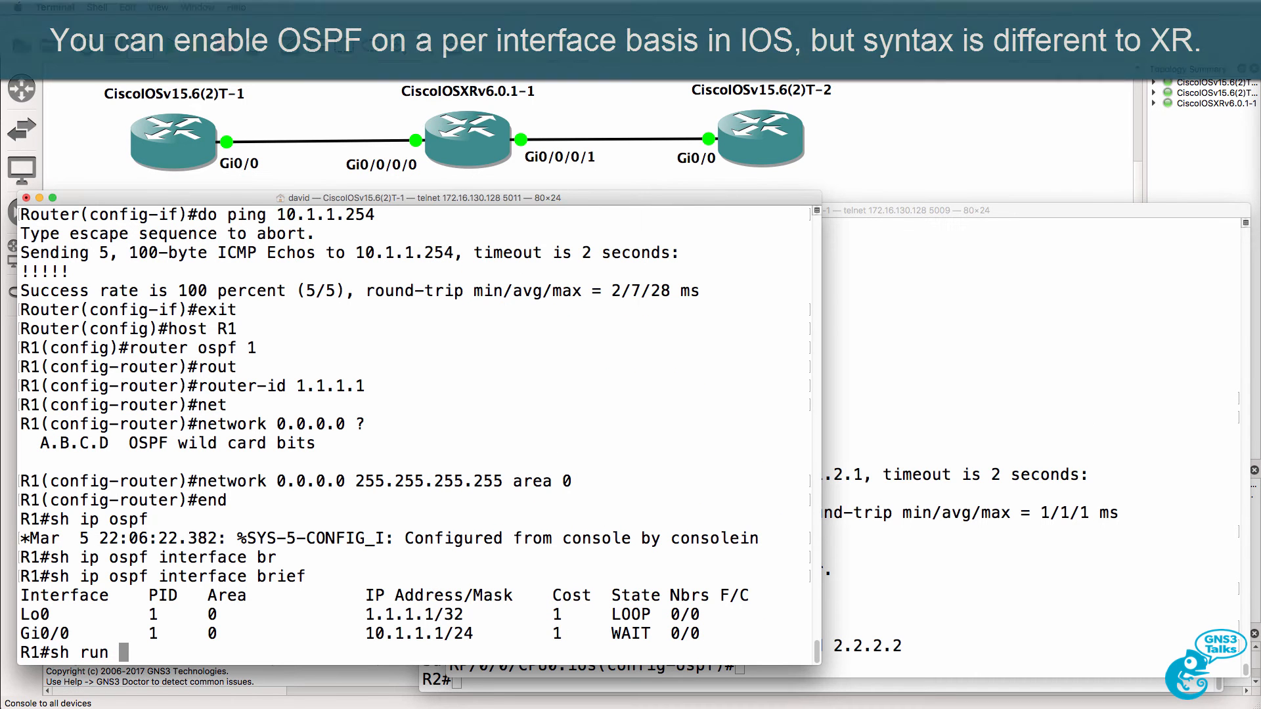
type("| sec ospf")
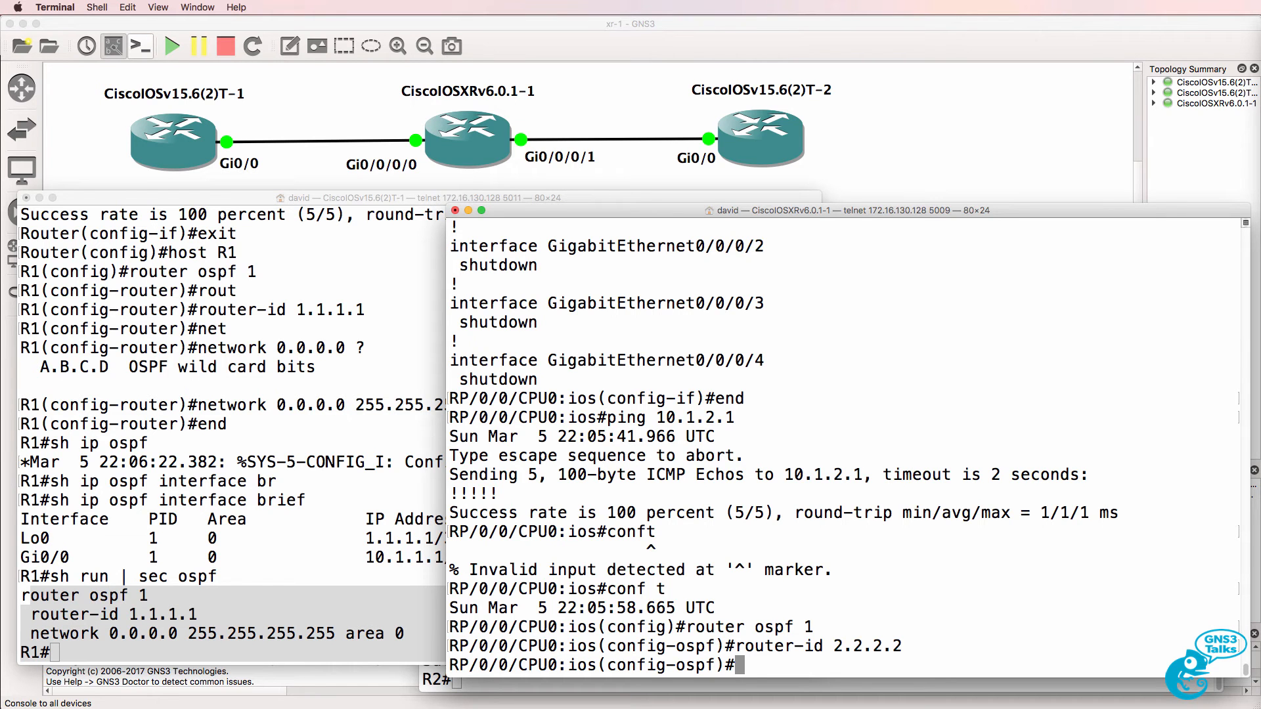
Add Gi0/0/0/0, Gi0/0/0/1 and Loopback0 to OSPF area 0 on the XRv router
type("area 0")
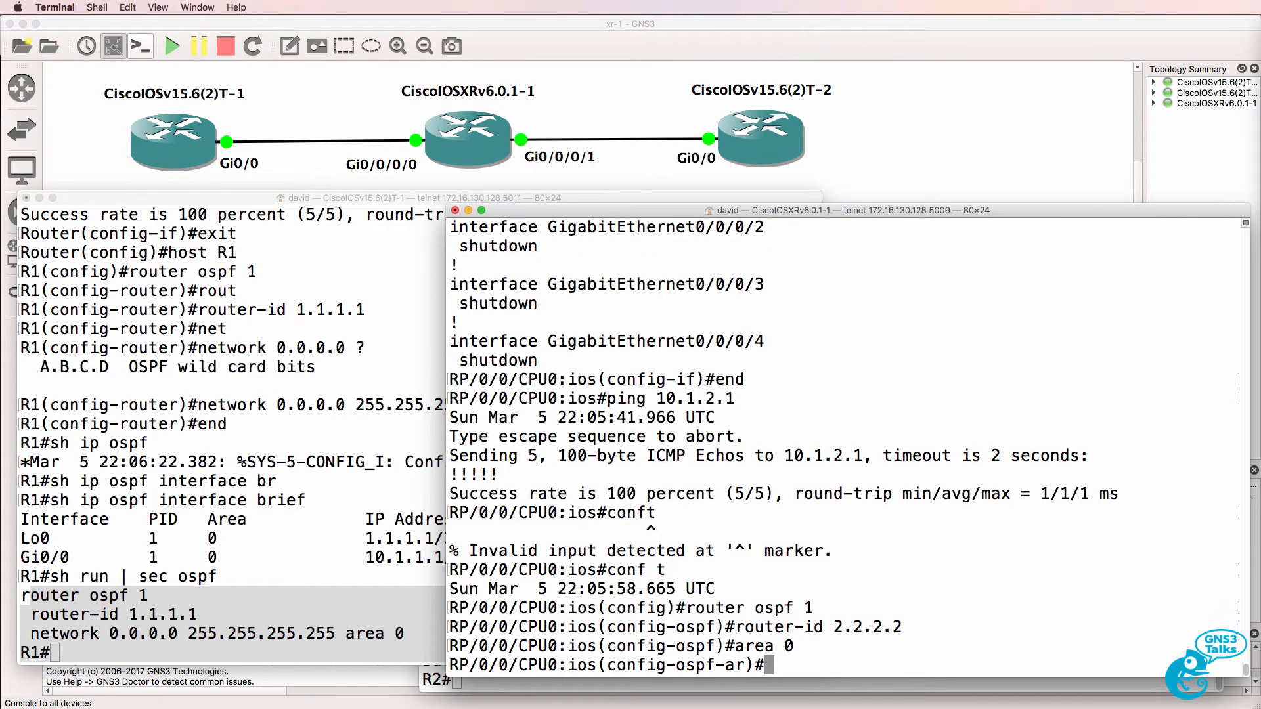
type("interface")
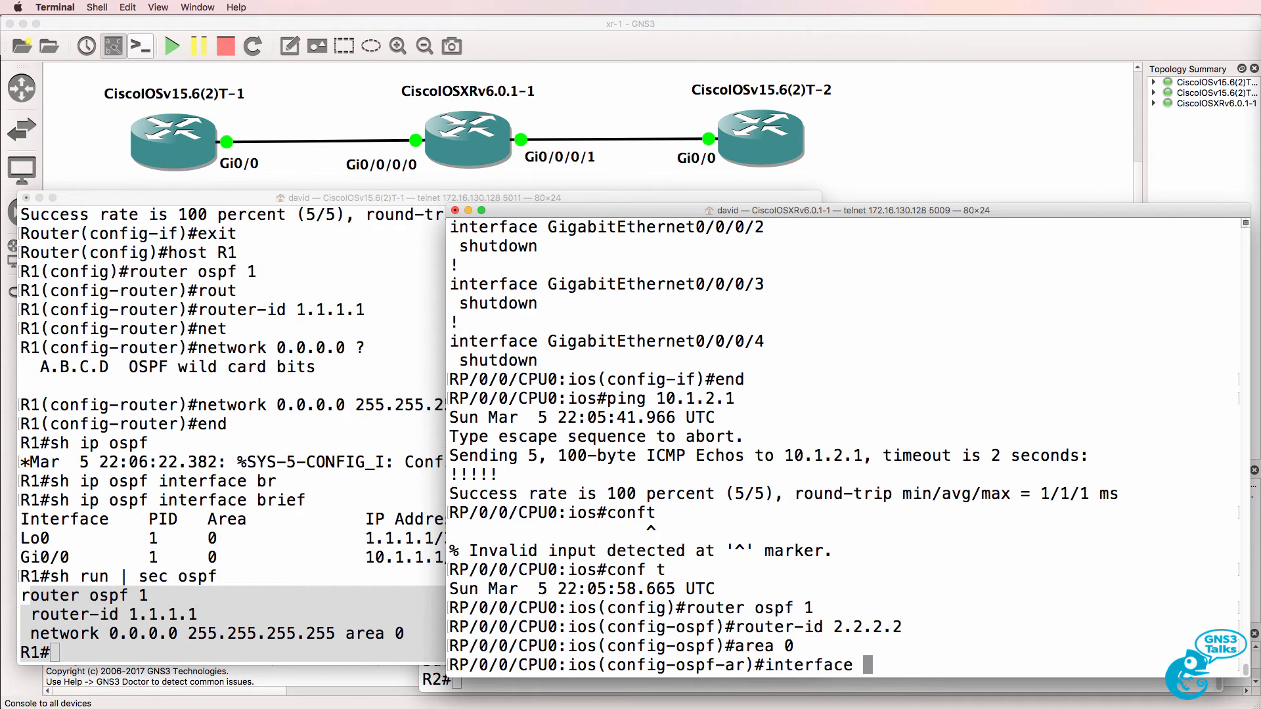
type("g0/0/0/0")
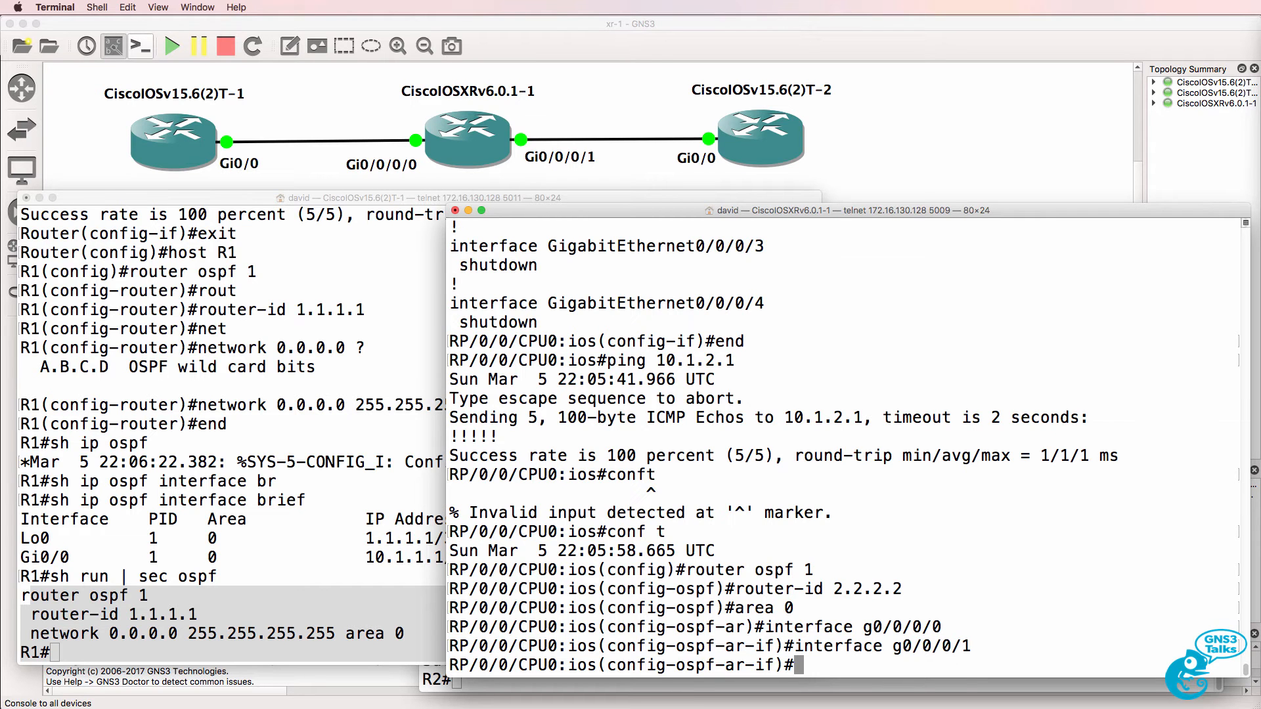
type("interface g0")
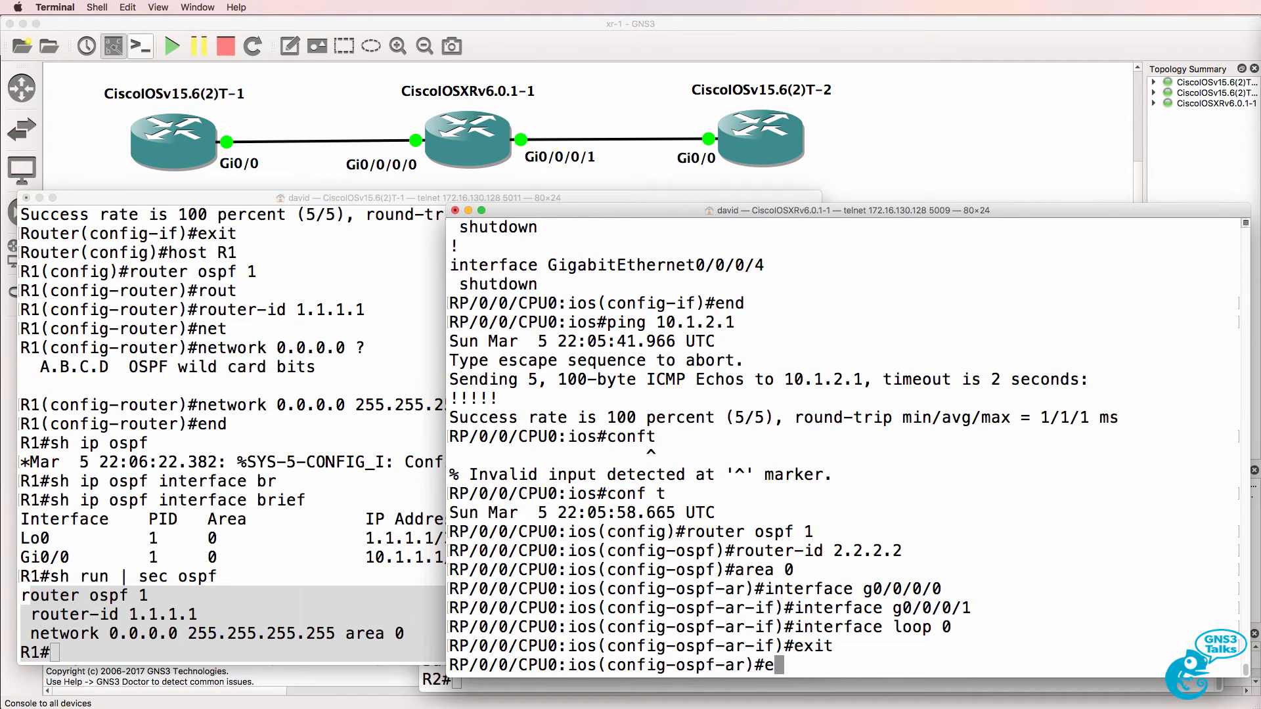
Show the XRv running config and the pending OSPF configuration changes
type("show ru")
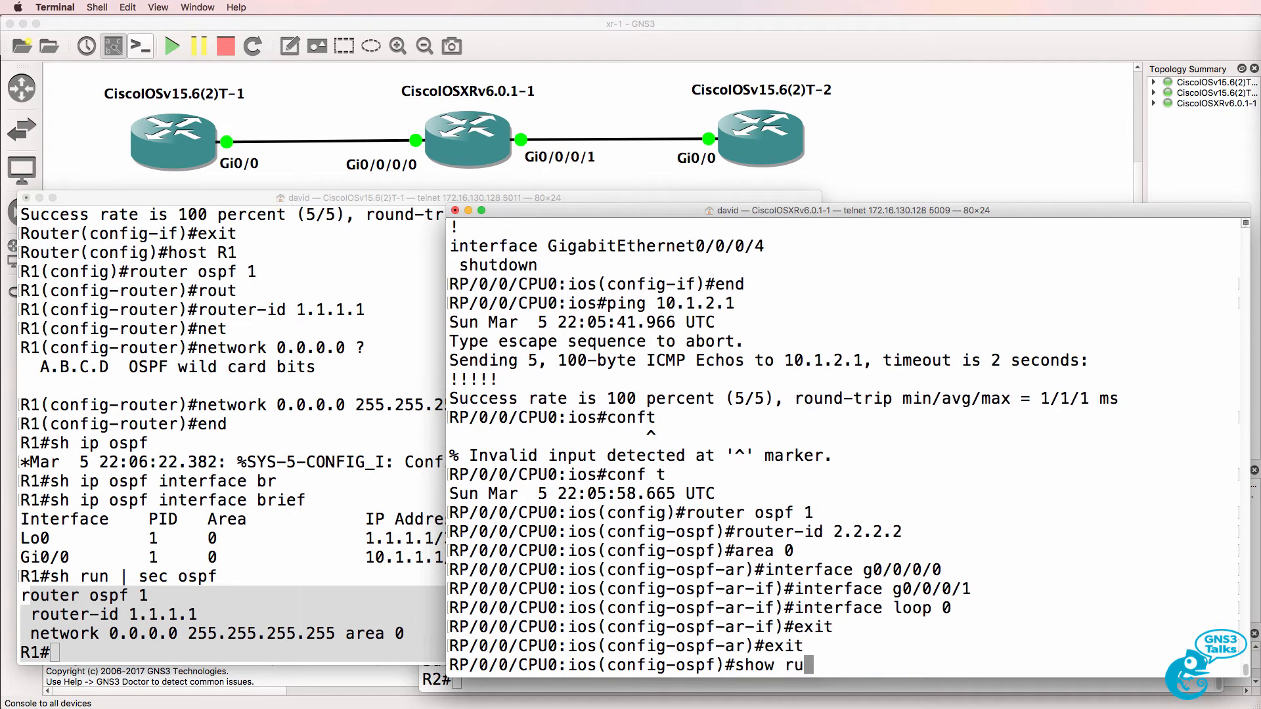
key("Return")
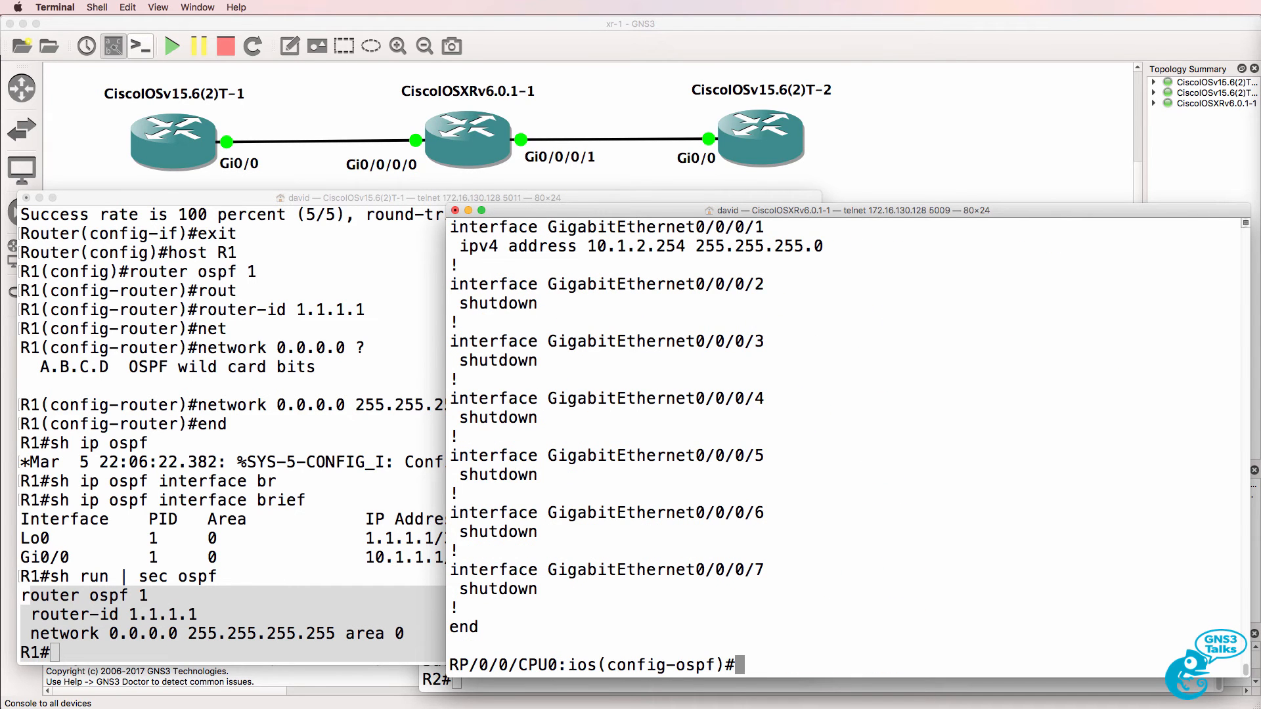
type("show co")
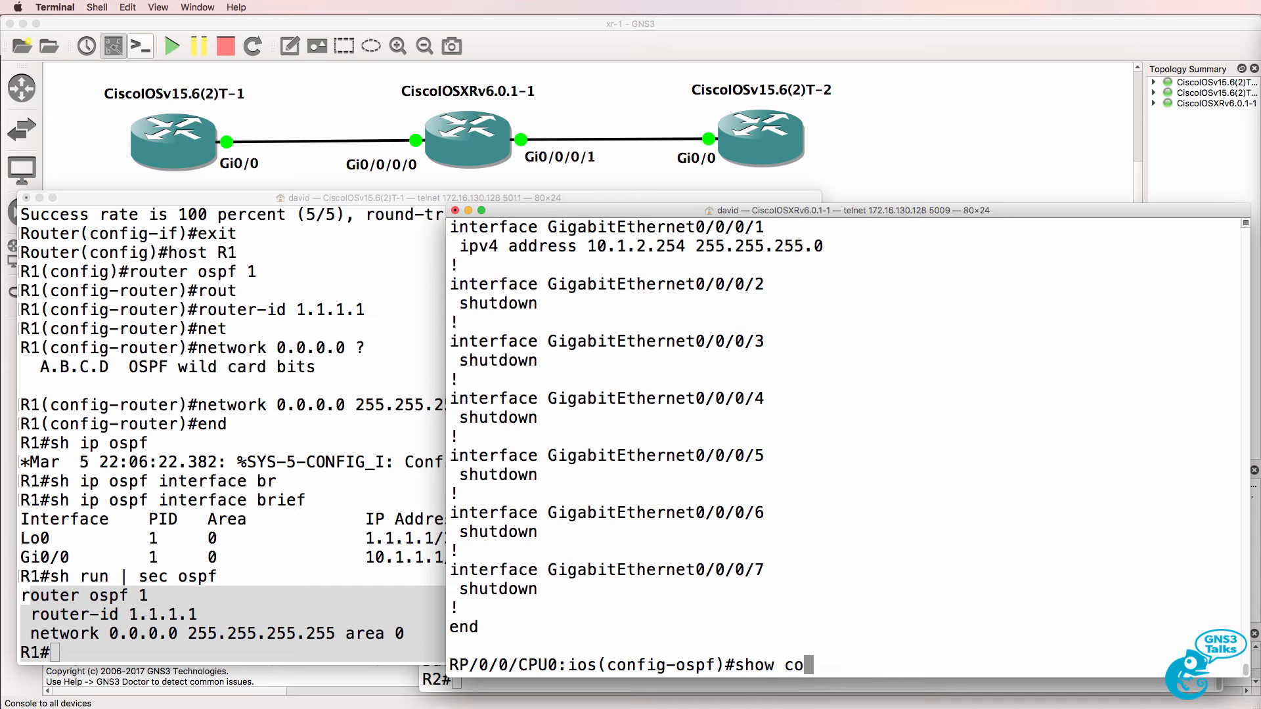
key("Return")
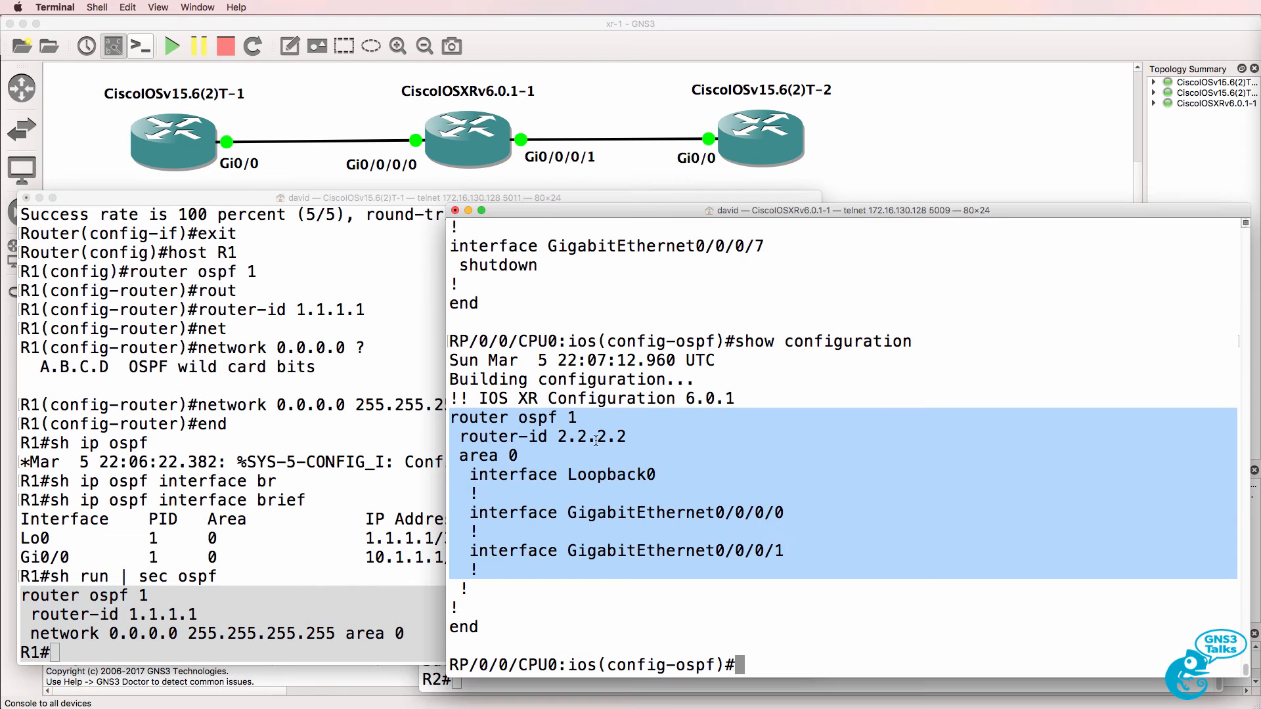
mouse_move(478, 436)
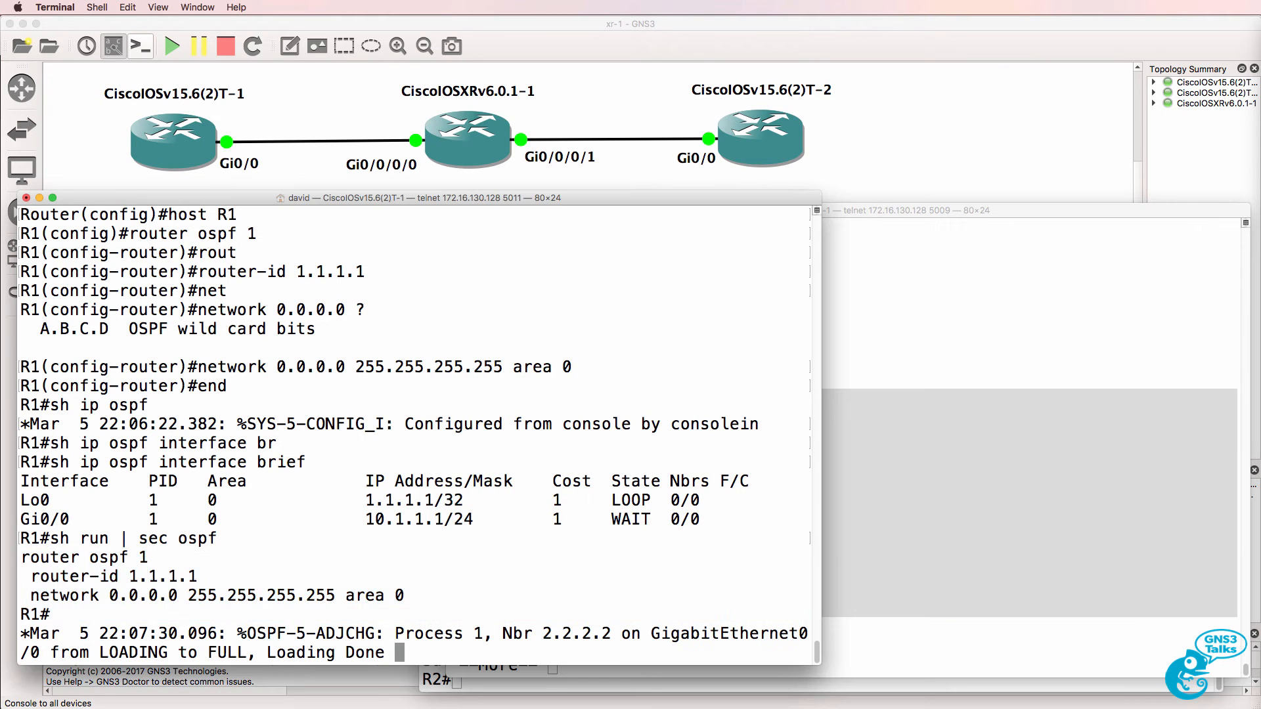
List OSPF neighbors on the XRv router and on R1 to confirm FULL adjacency
left_click(884, 210)
type("show ospf n")
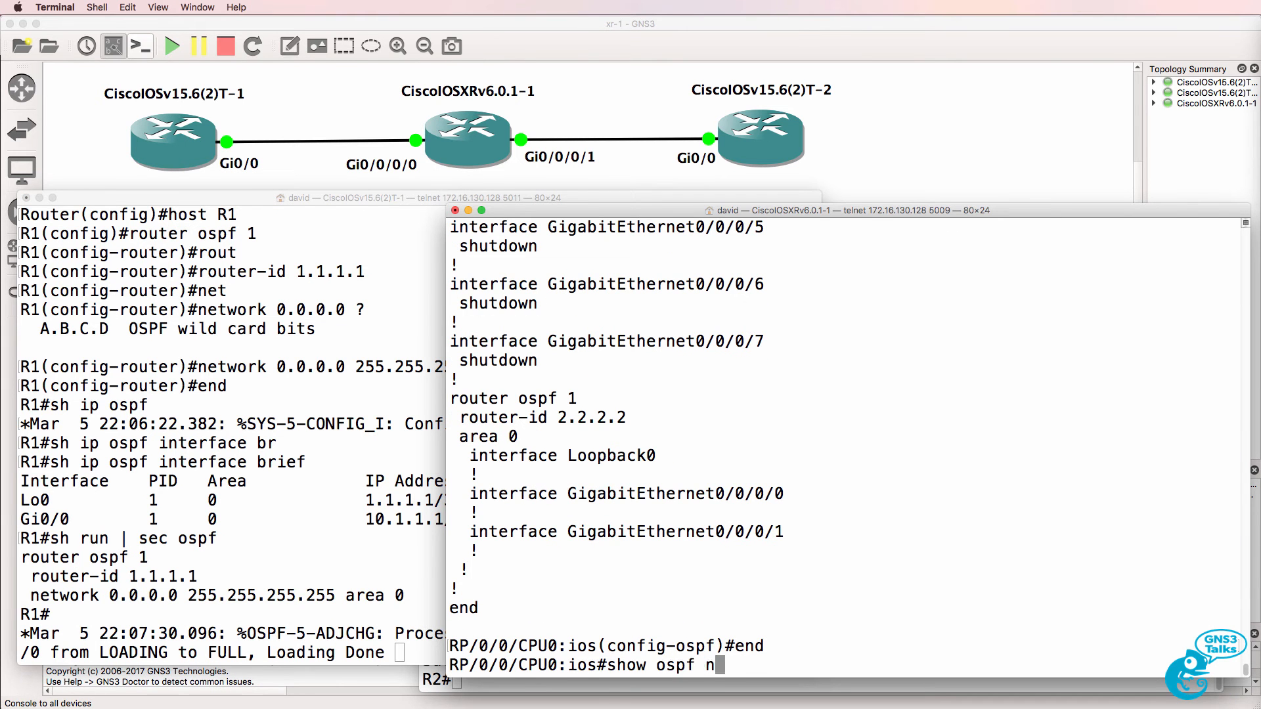
key("Return")
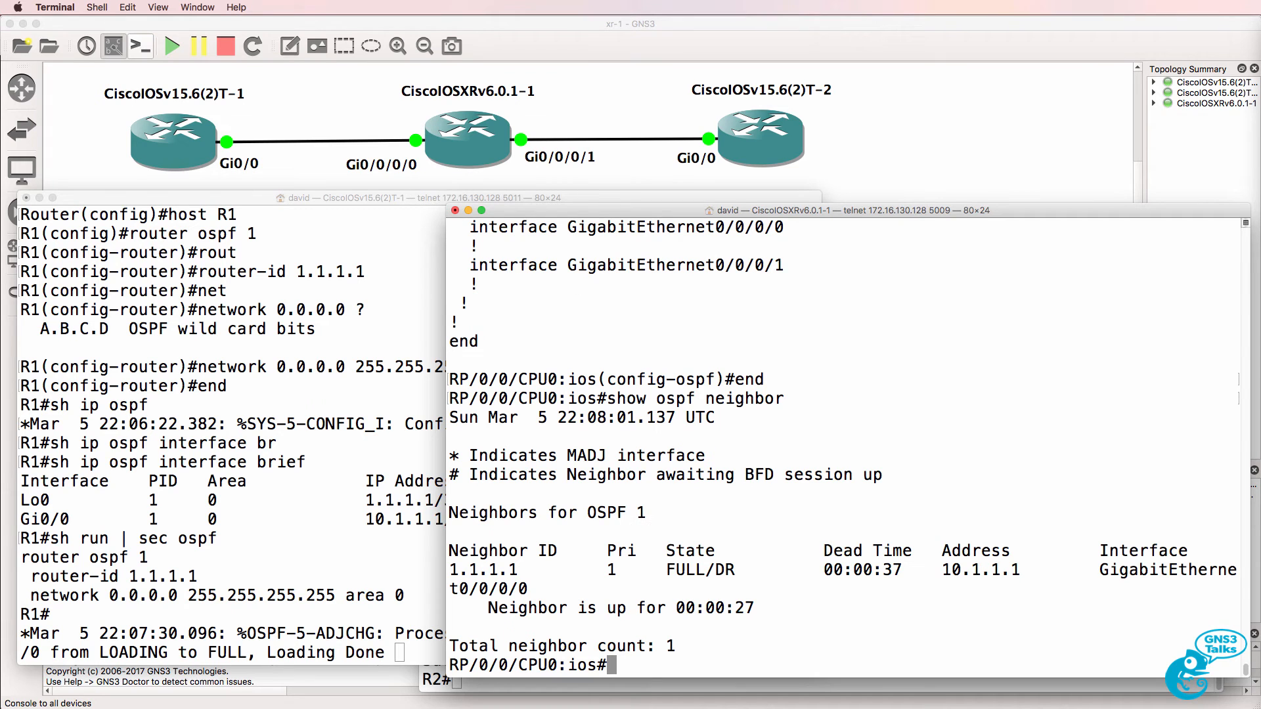
mouse_move(530, 576)
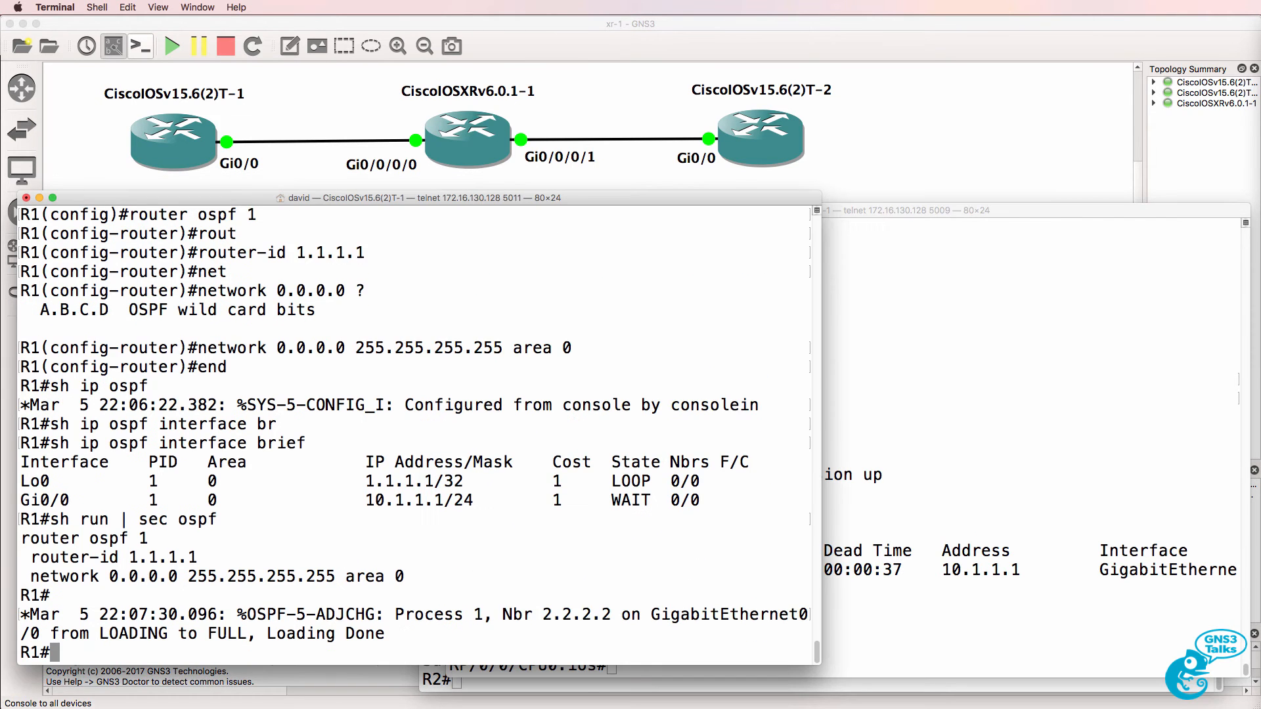
type("show ip ospf neighbor")
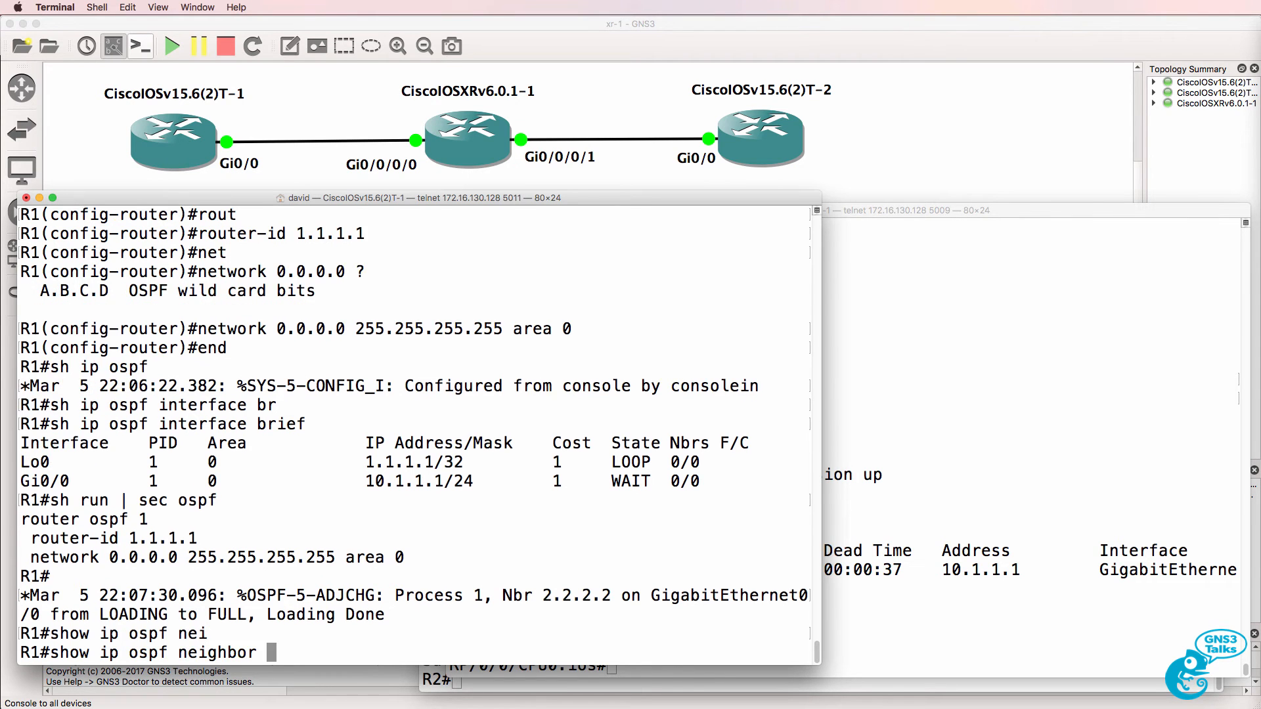
key("Return")
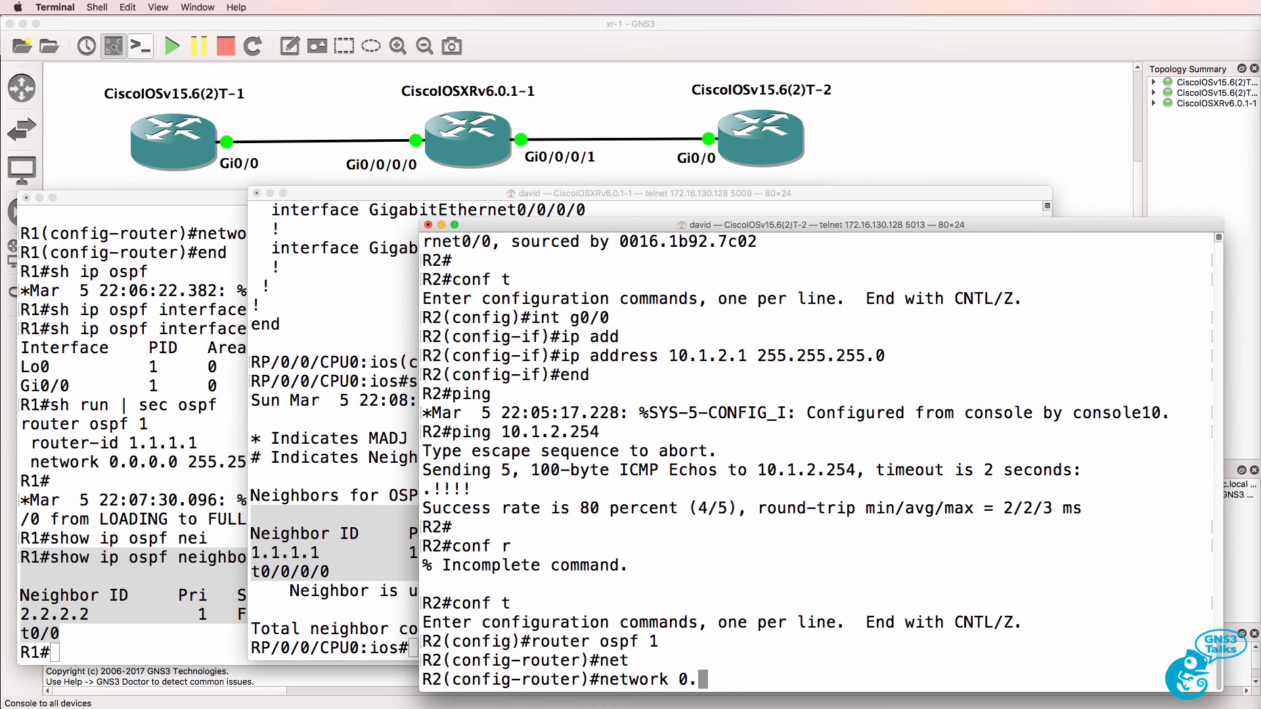
Advertise network 0.0.0.0 0.0.0.0 into area 0 on R2 and check its OSPF neighbors
type("0.0.0 0.0.0.0 area 0")
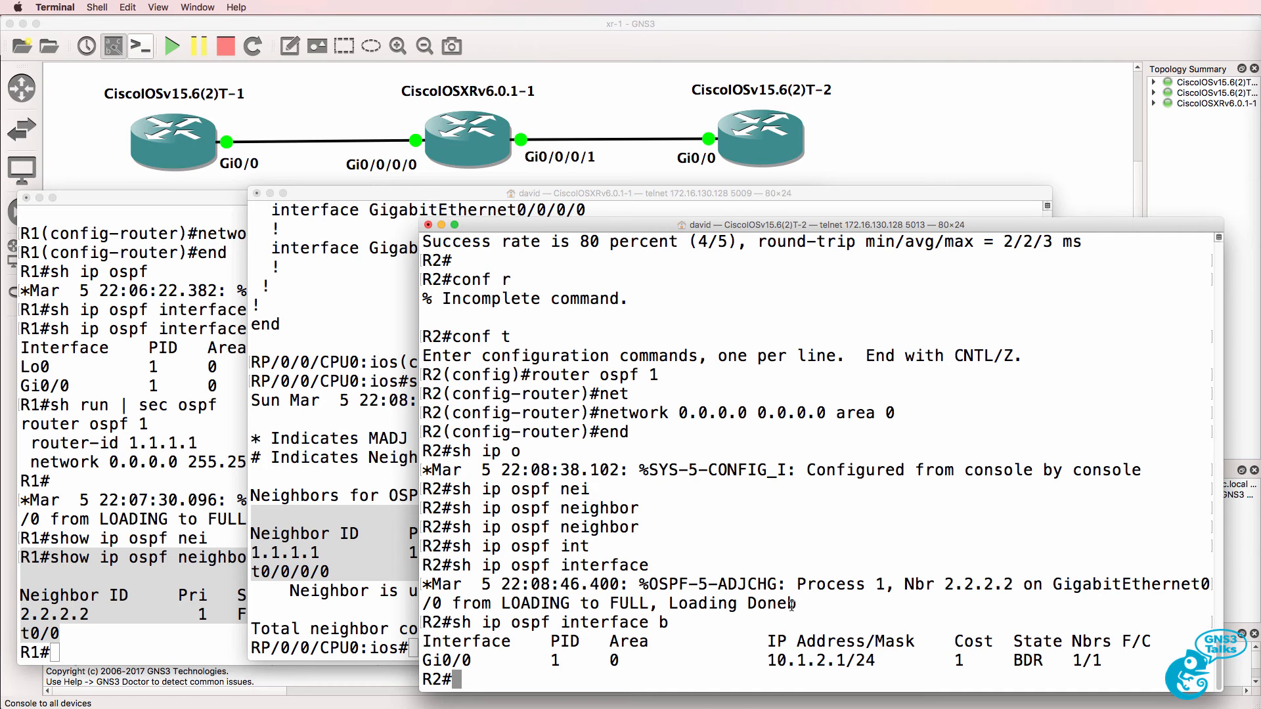
type("sh ip ospf neighbor")
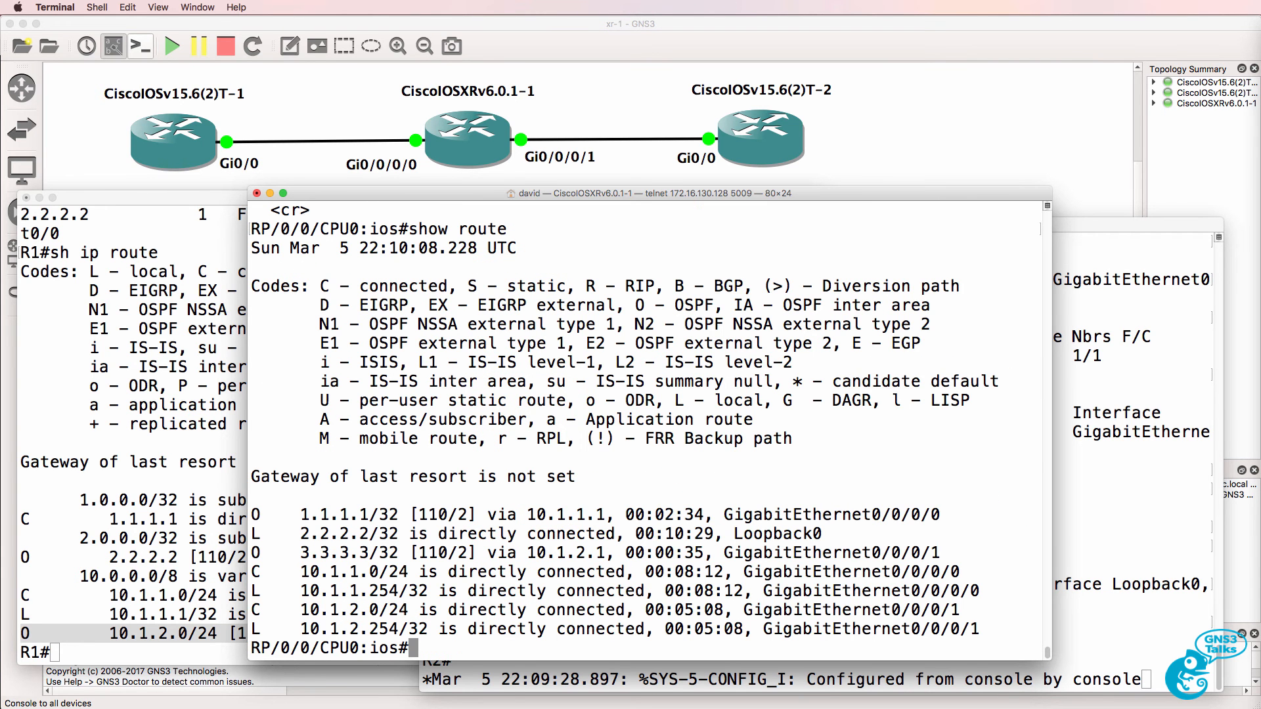
Ping the 1.1.1.1 and 3.3.3.3 loopbacks from the XRv router
type("ping 1.1.1.1")
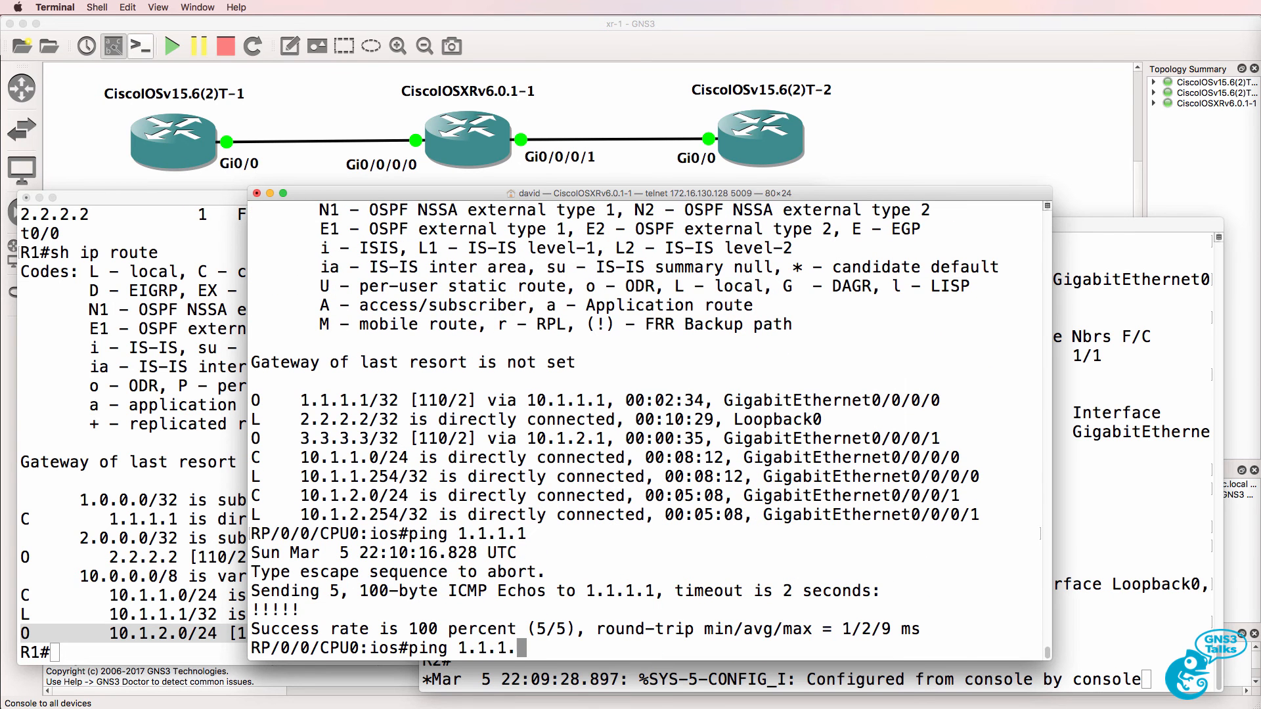
type("3.3.3.3")
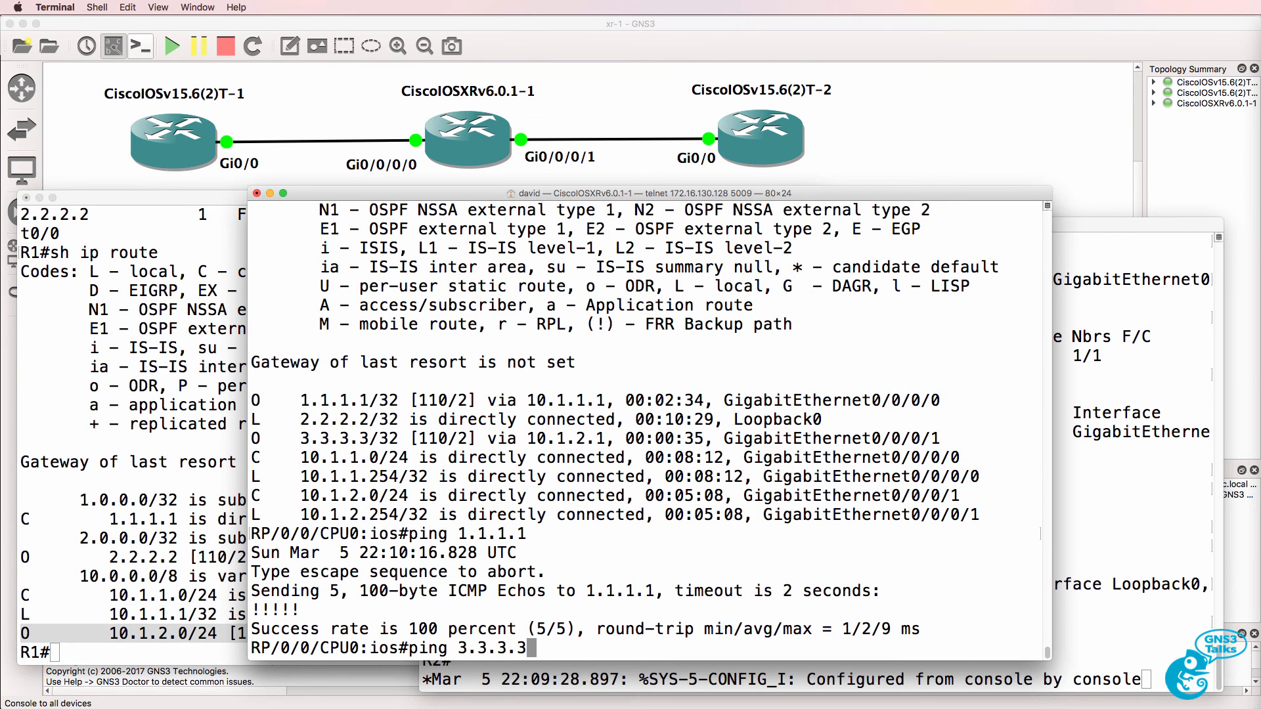
key("Return")
type("show route")
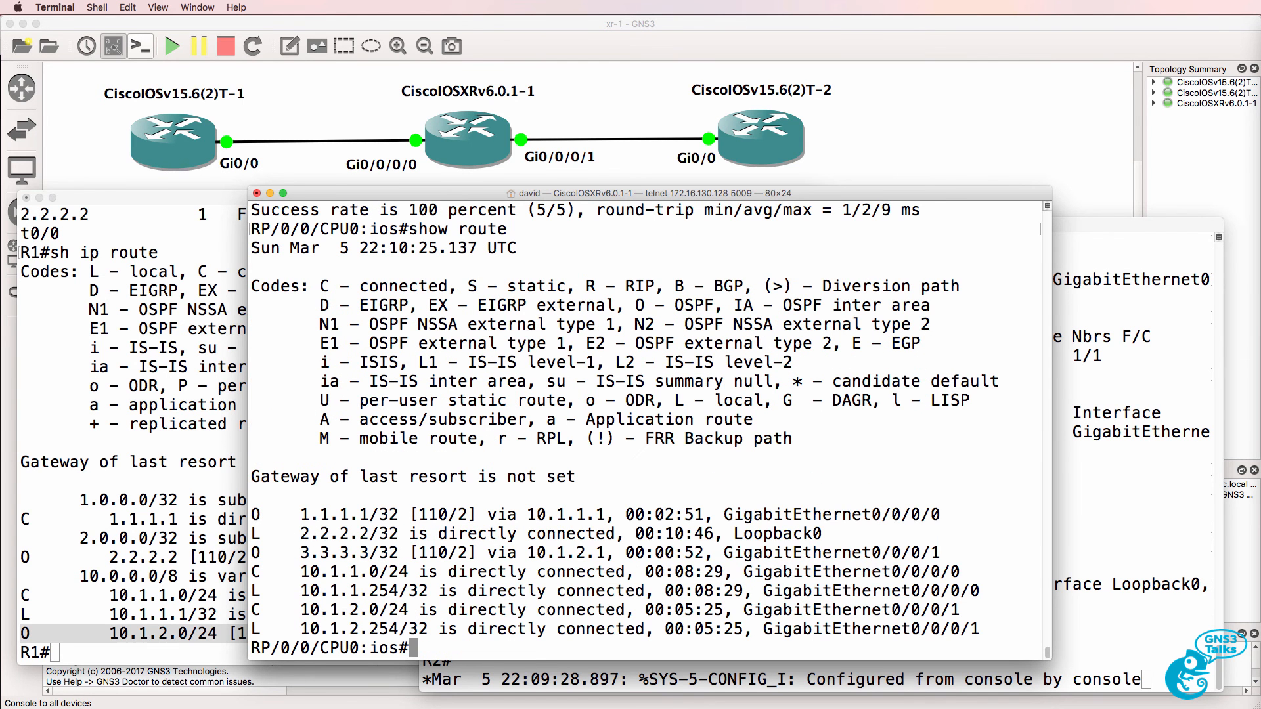
mouse_move(520, 227)
type("ping")
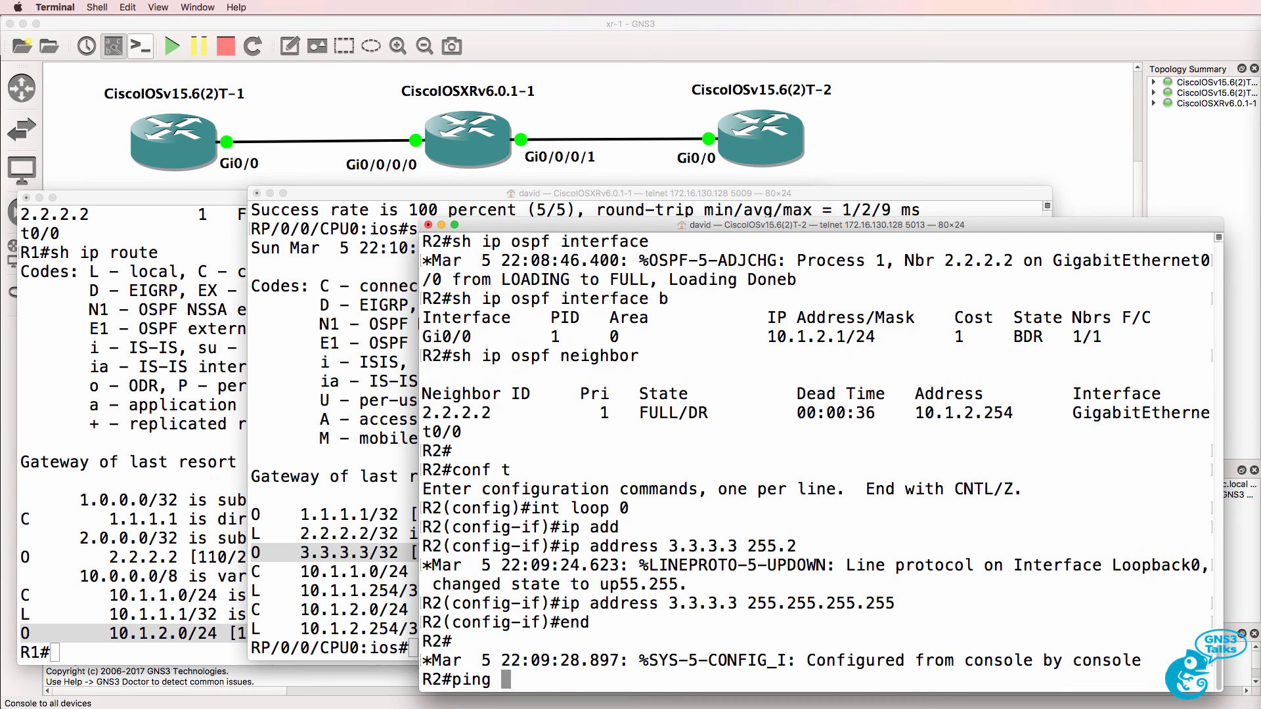
Ping the first router's 1.1.1.1 loopback from R2
type("1.1.1.1")
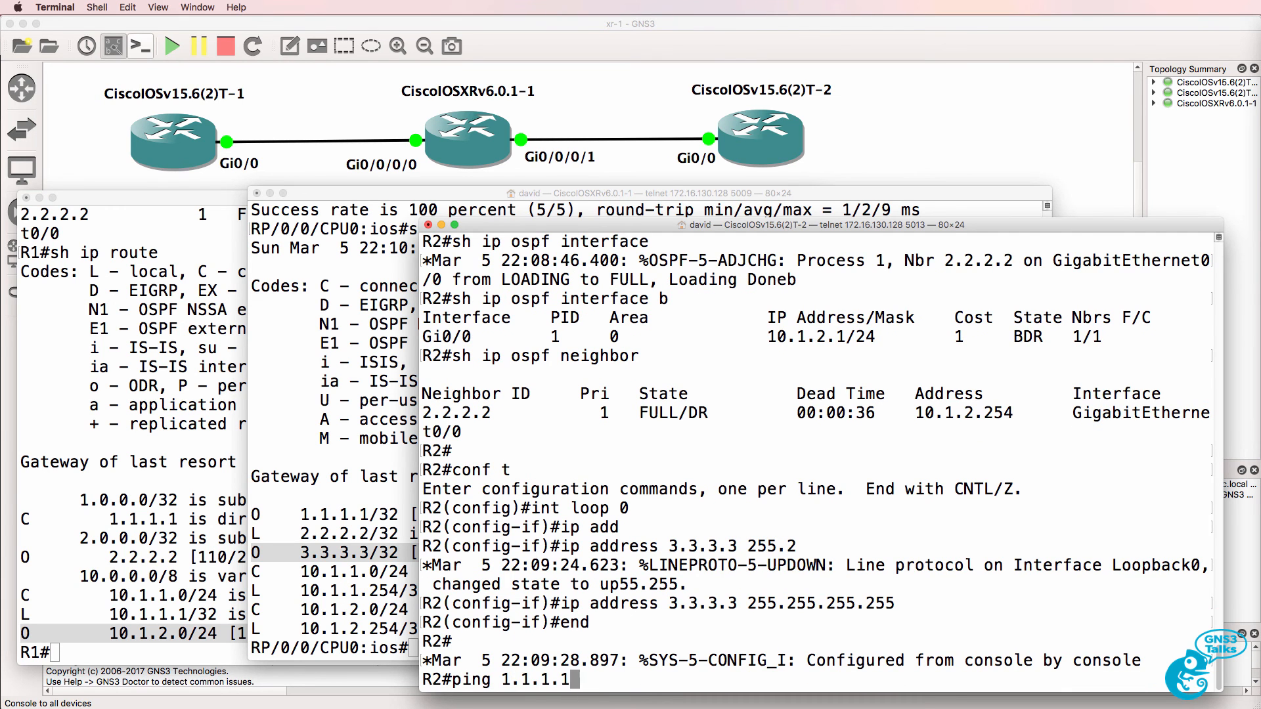
key("Return")
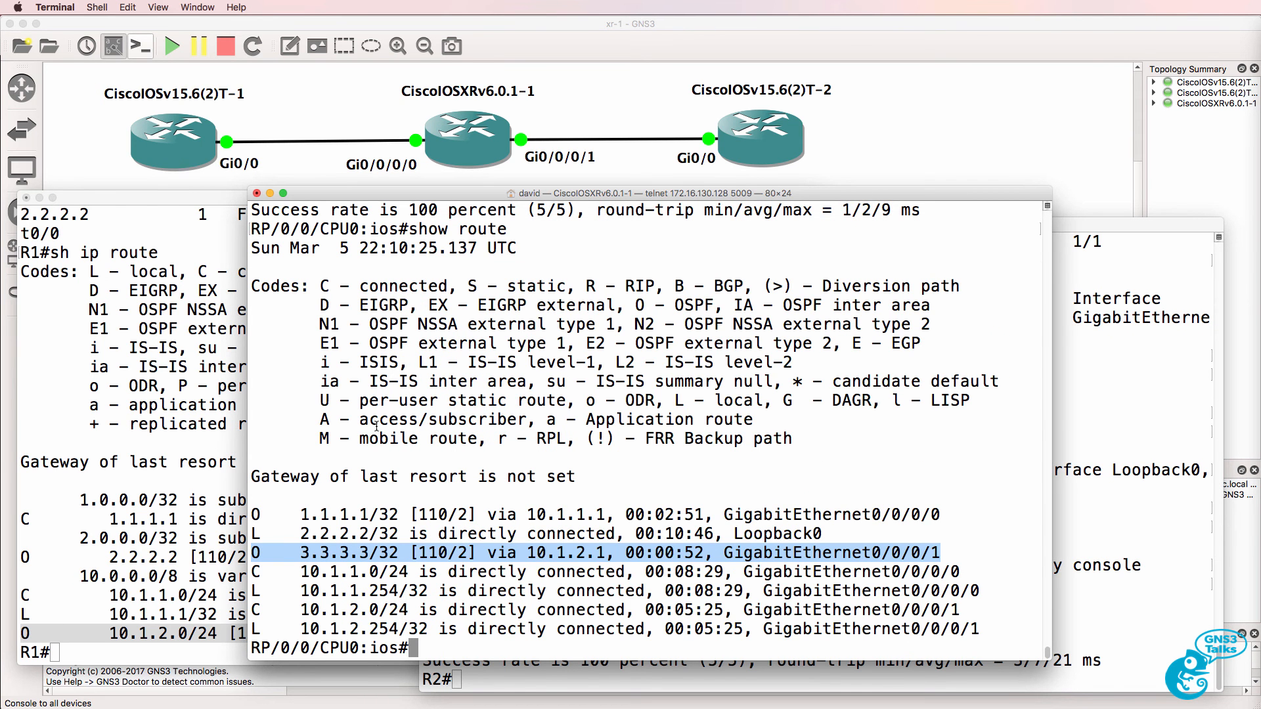
Save the XRv running config to startup, then move to R1's console to write its config
type("copy run start")
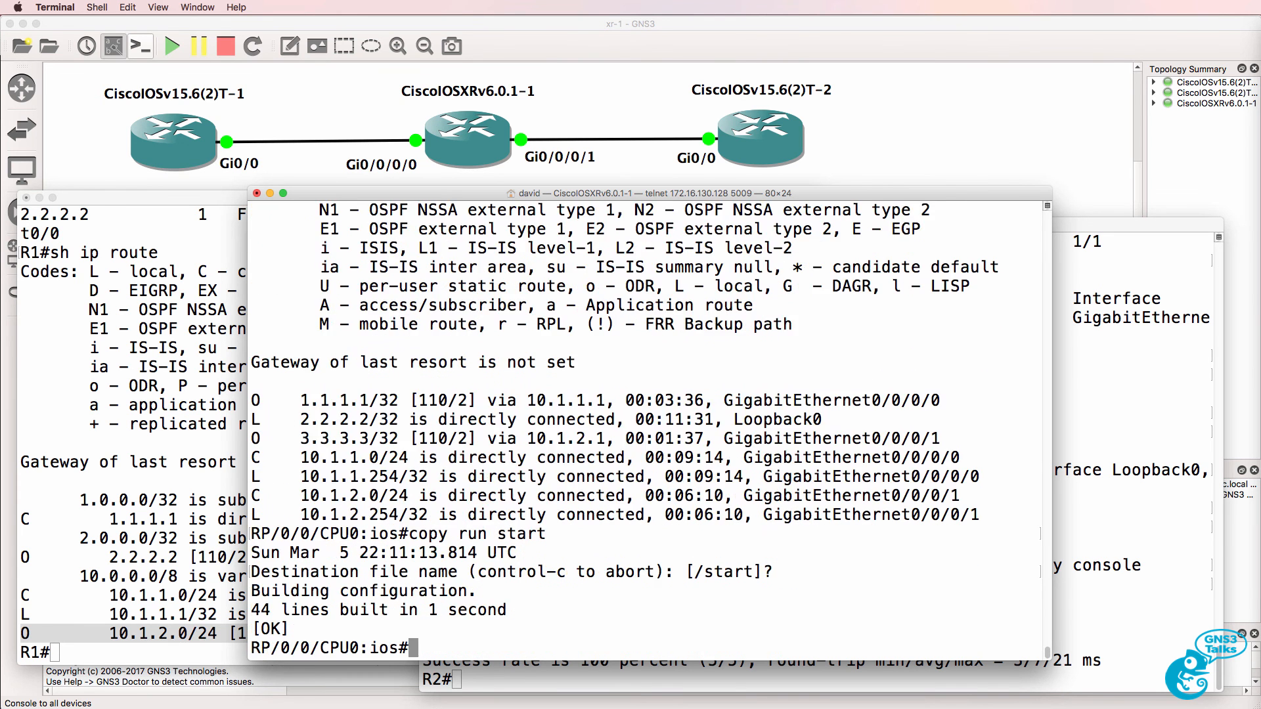
left_click(402, 197)
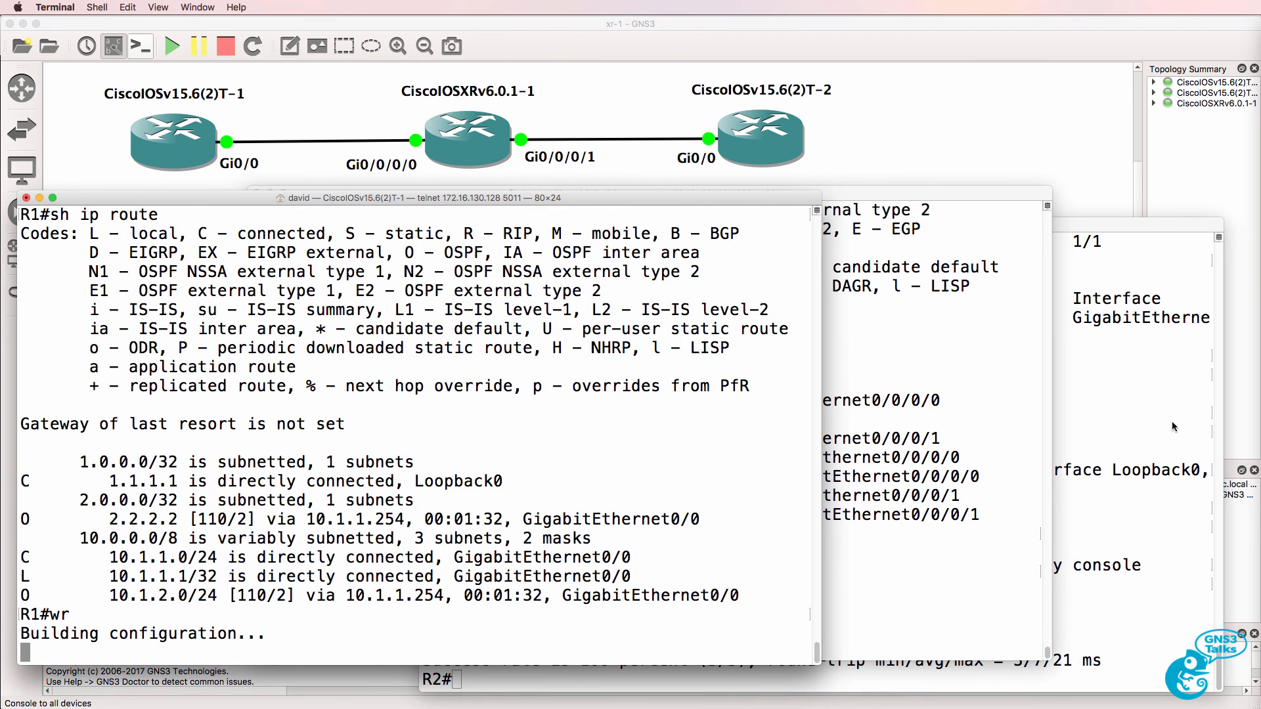